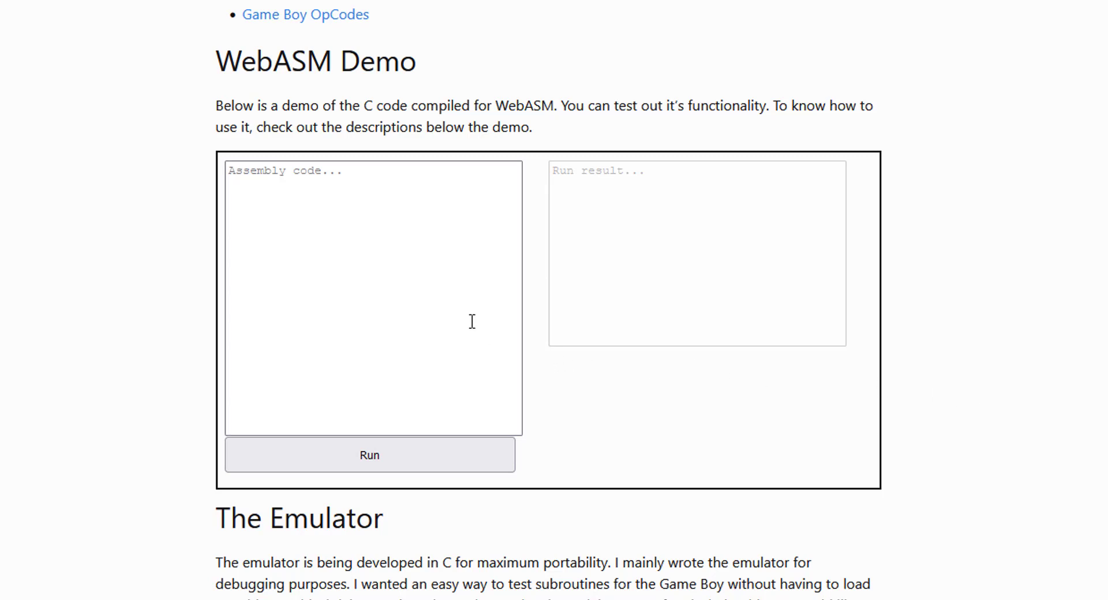
mouse_move(437, 306)
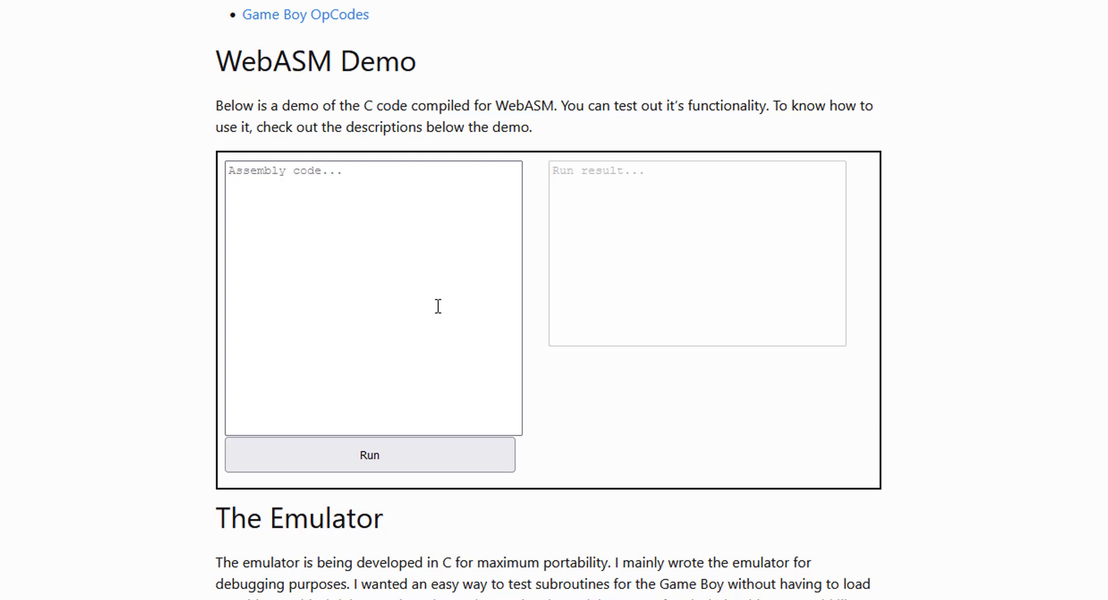
mouse_move(495, 311)
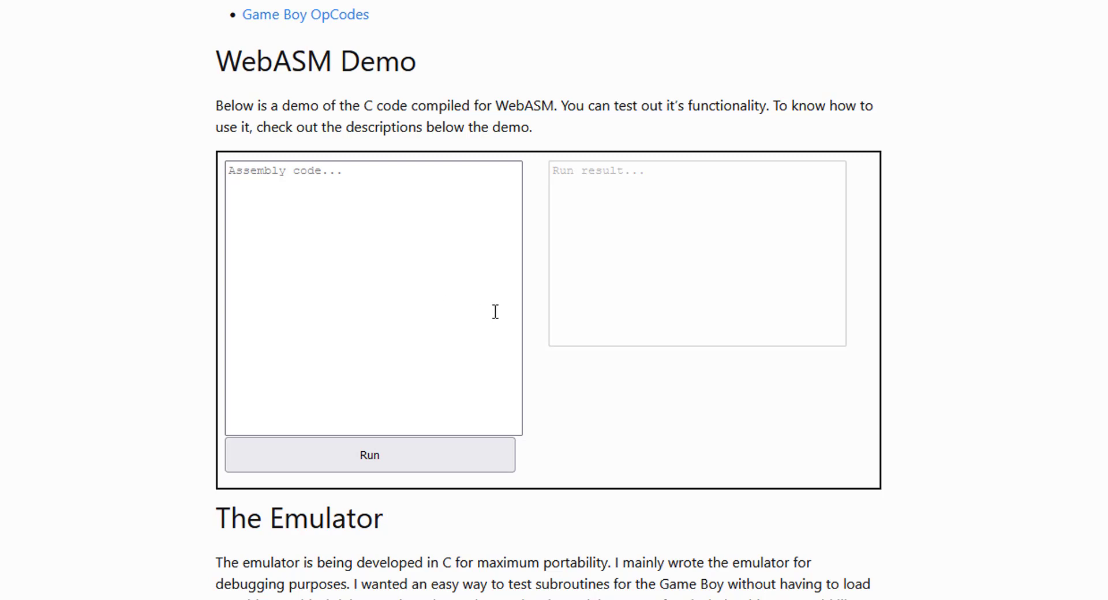
Step: Review the page title and scroll down to the WebASM demo editor
scroll("up", 3)
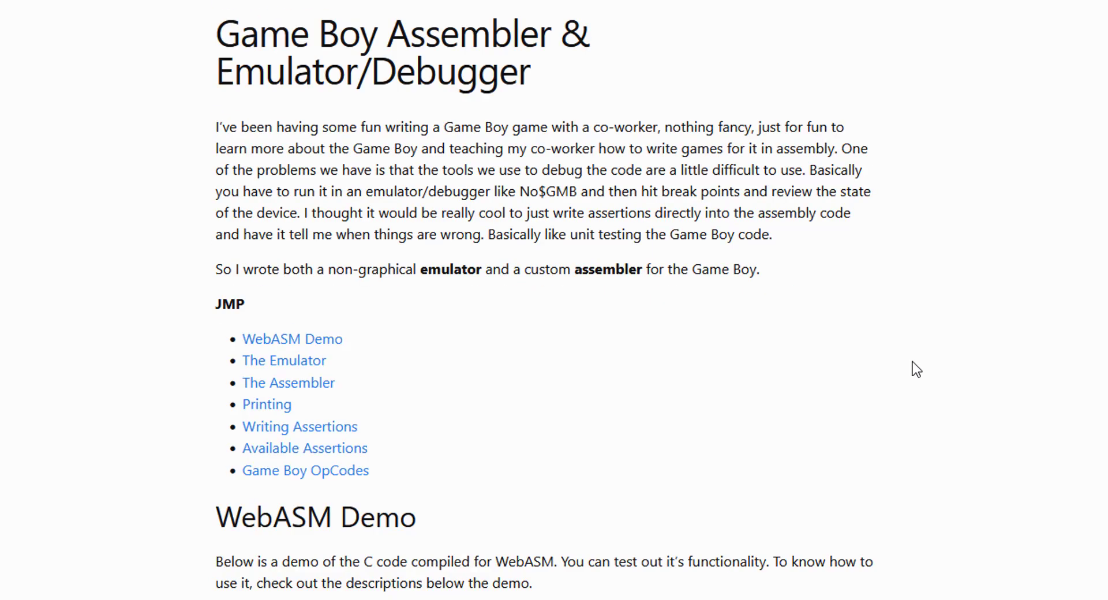
double_click(266, 34)
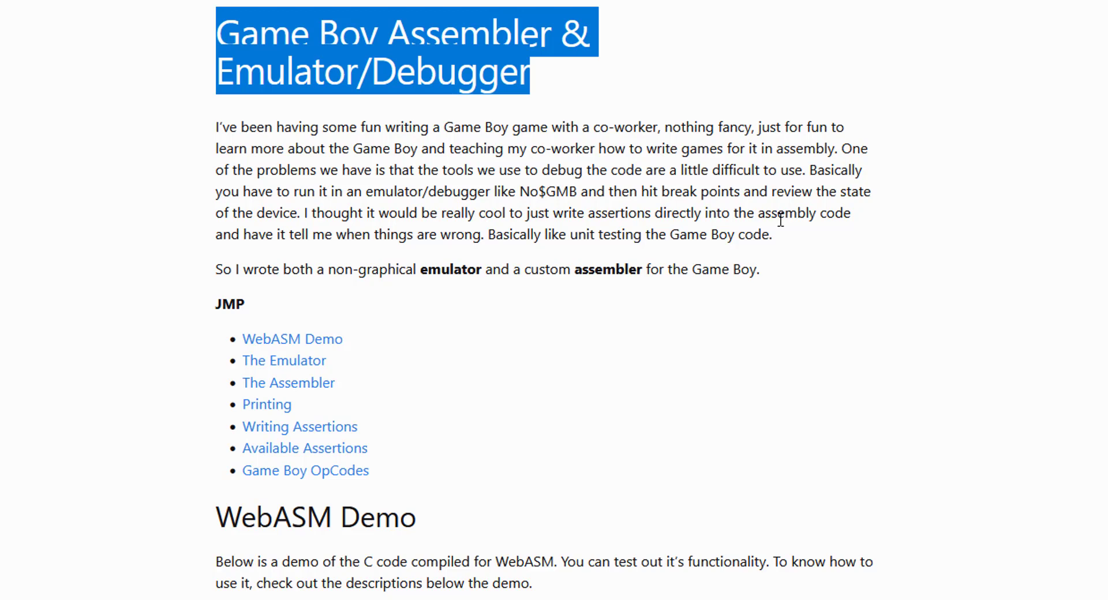
scroll("down", 3)
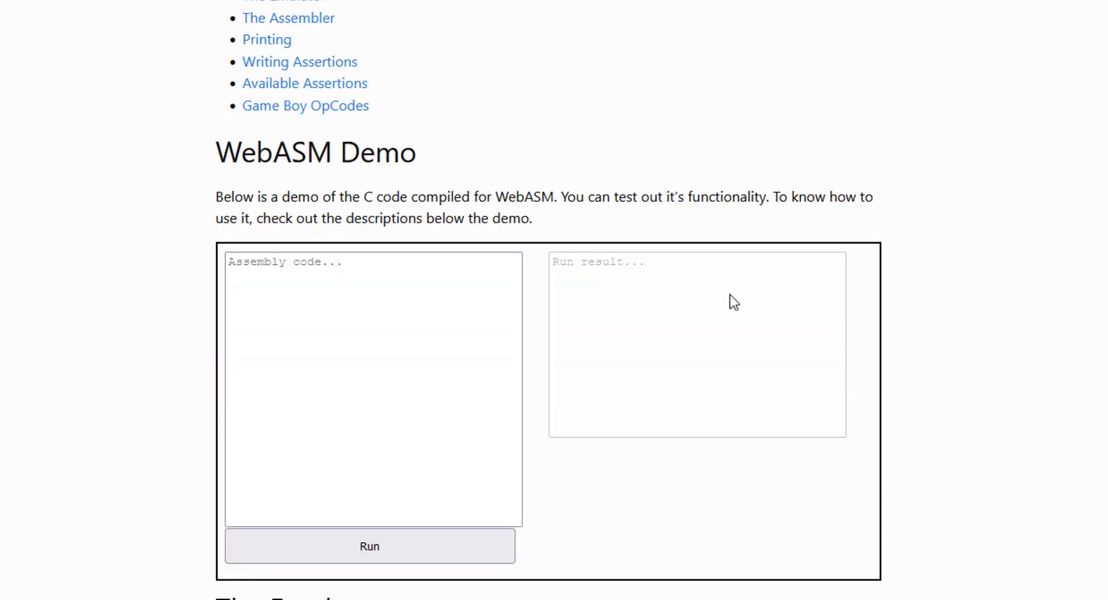
scroll("down", 3)
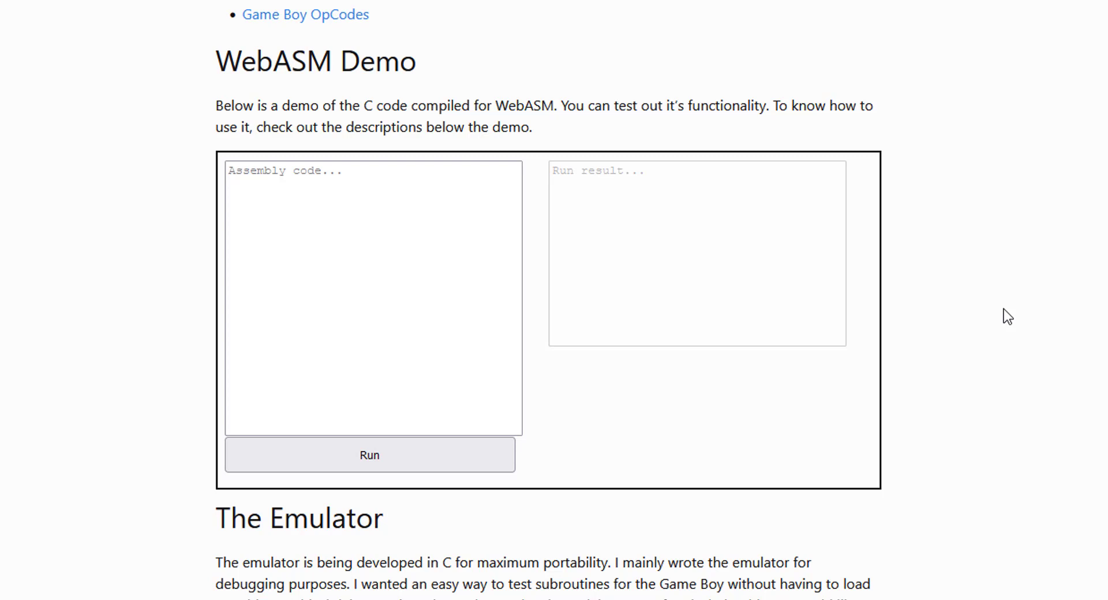
mouse_move(609, 266)
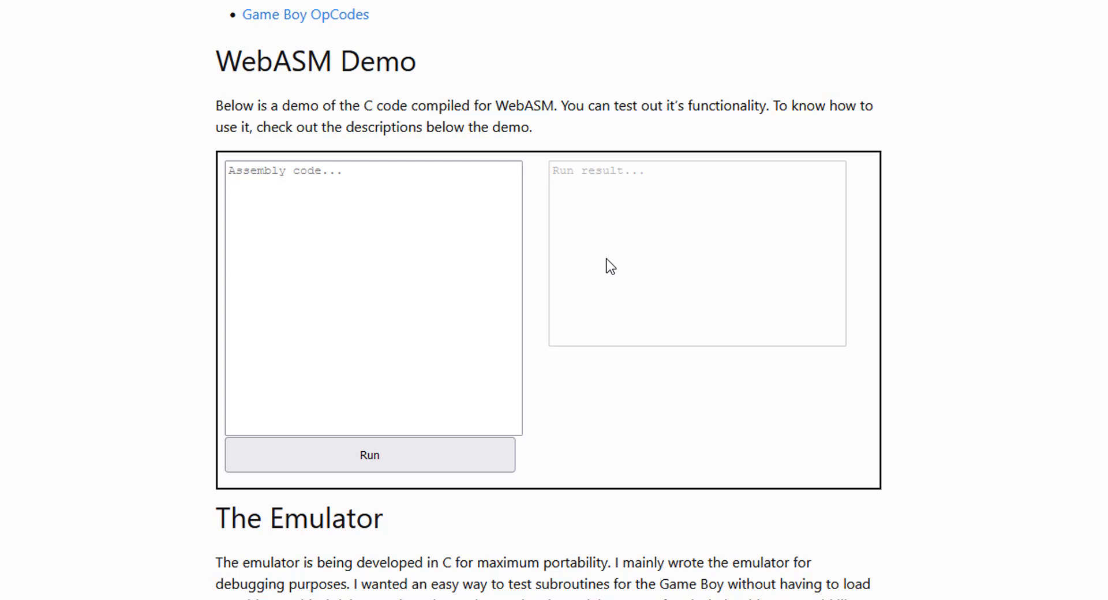
mouse_move(577, 277)
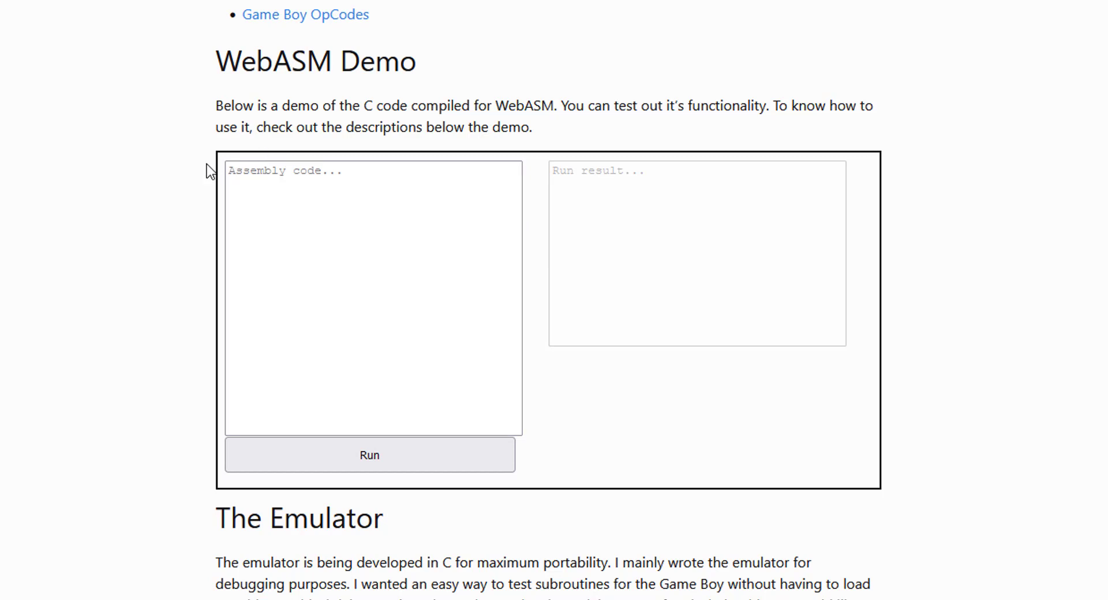
Step: Enter the tests:: program loading $0004 and $0003, calling sub_word, asserting HL equals $0001
left_click(373, 297)
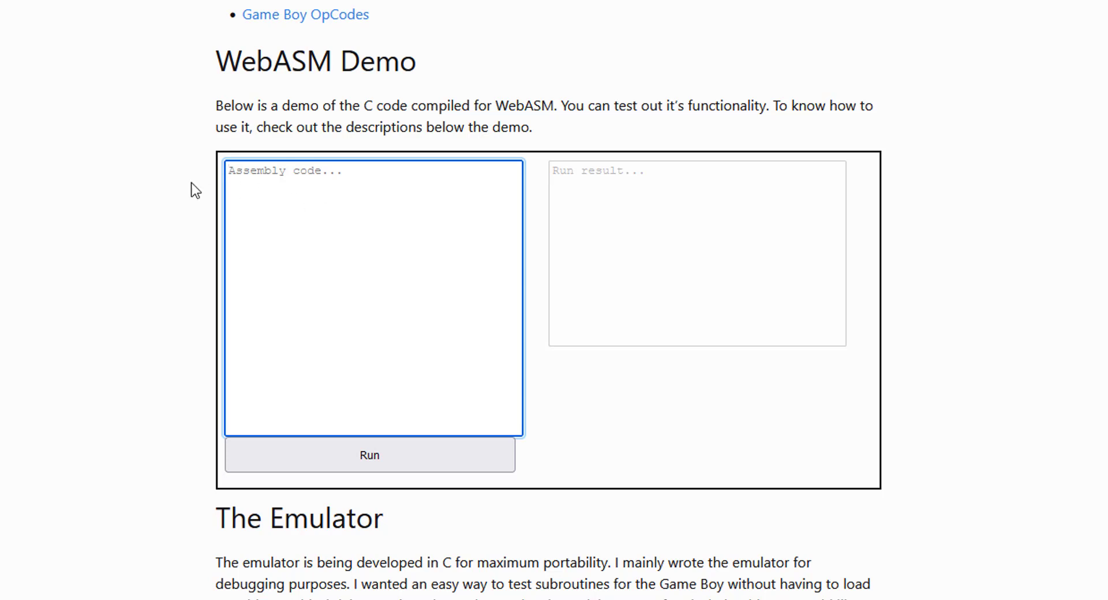
type("tests::")
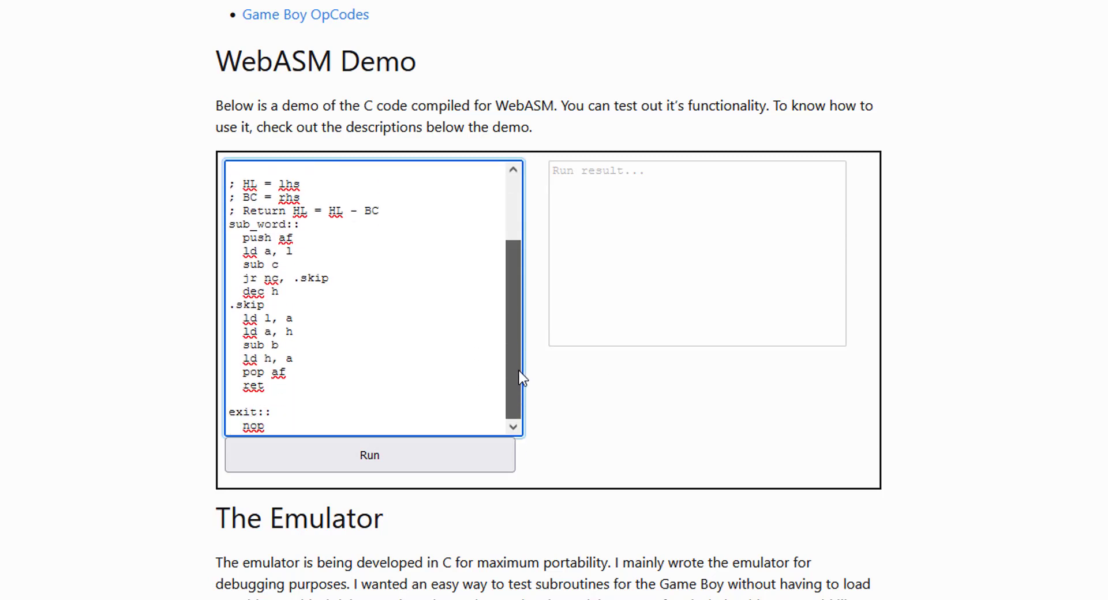
double_click(264, 224)
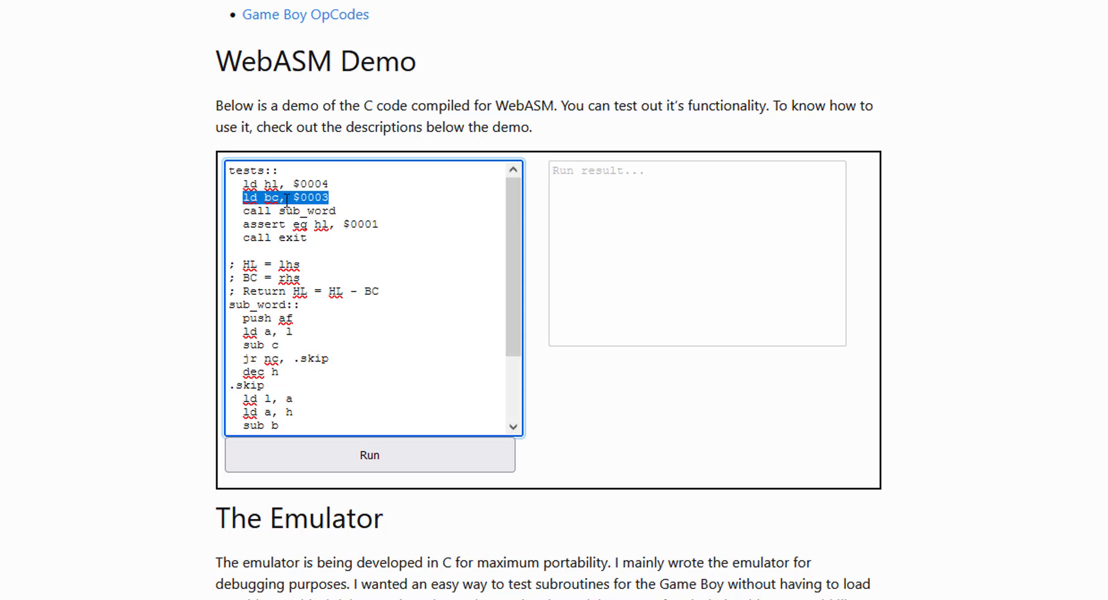
left_click(289, 196)
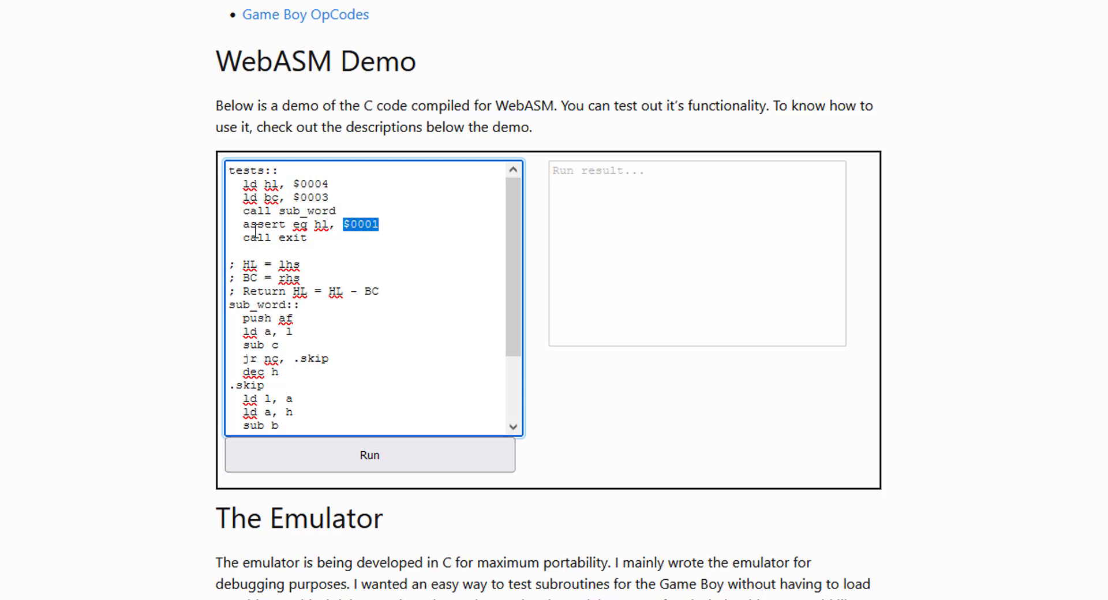
double_click(322, 224)
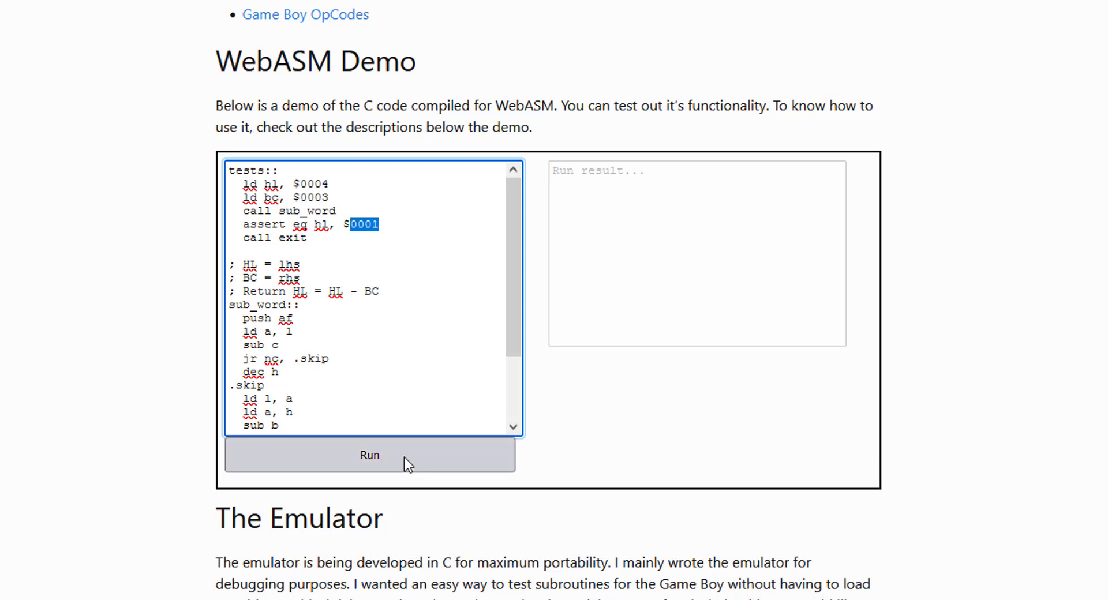
Step: Run the test, rerun with wrong expected value $000F, then restore $0001 so all asserts pass
left_click(369, 455)
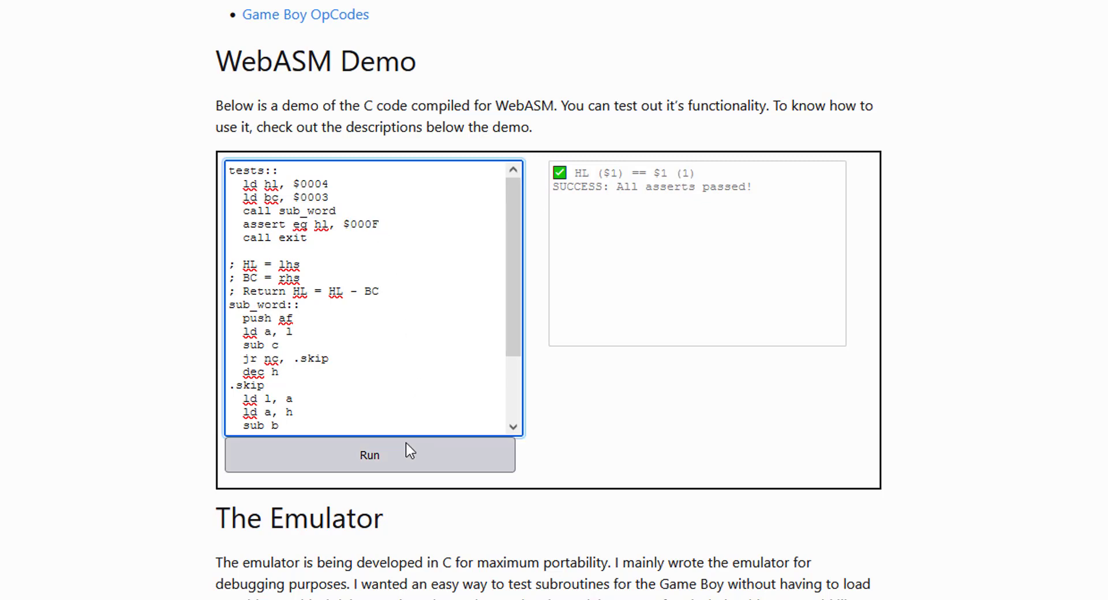
left_click(370, 455)
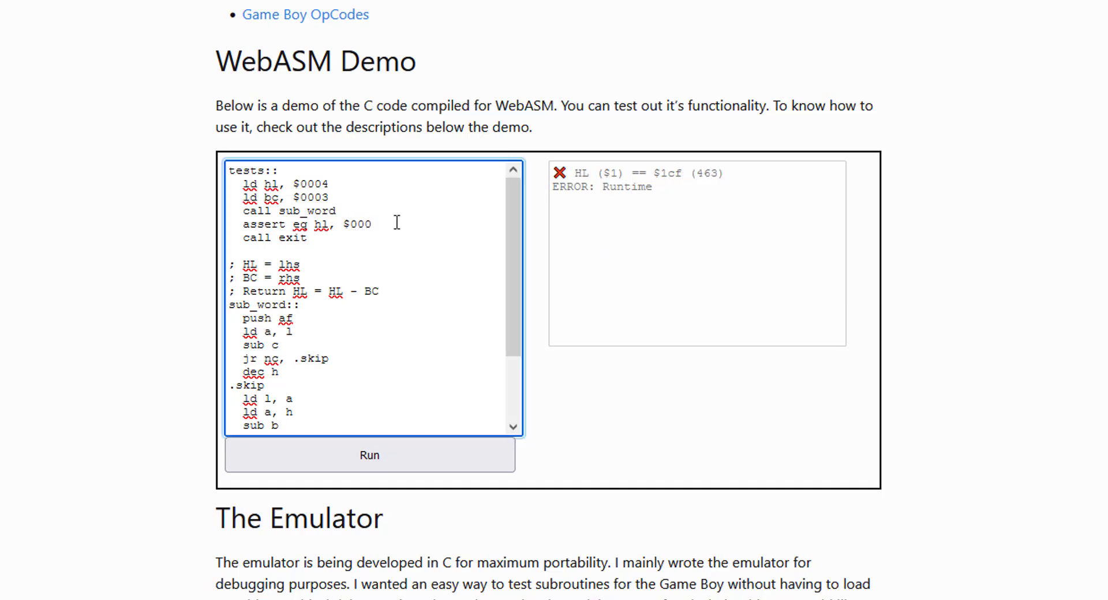
left_click(369, 455)
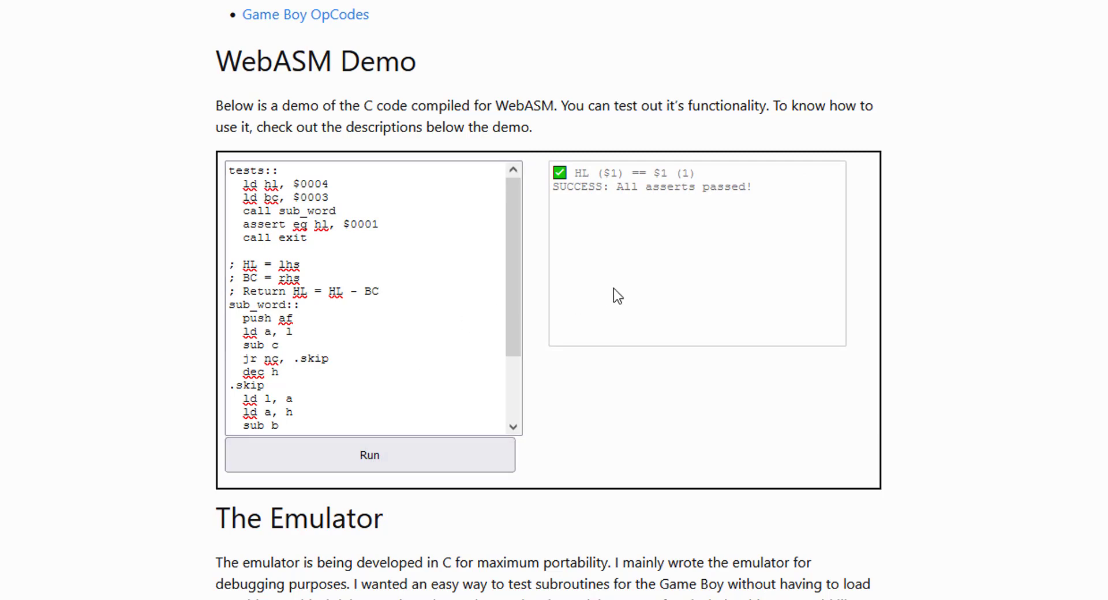
Step: Add print h, print hl and print bc after the assert and run, showing H=$0, HL=$1, BC=$3
left_click(374, 240)
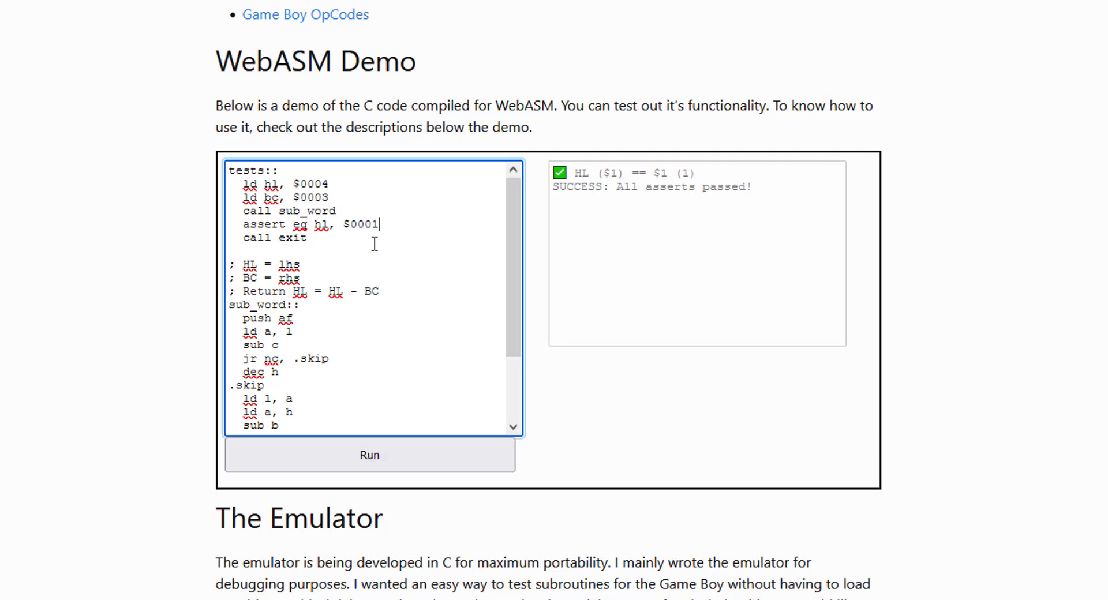
type("print h")
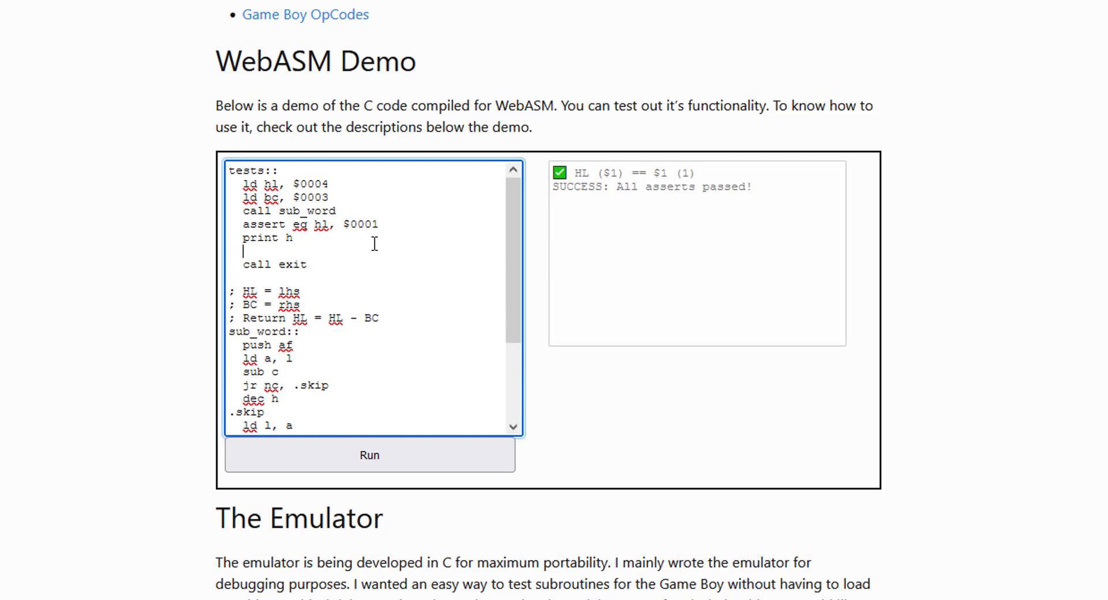
type("print hl")
type("print bc")
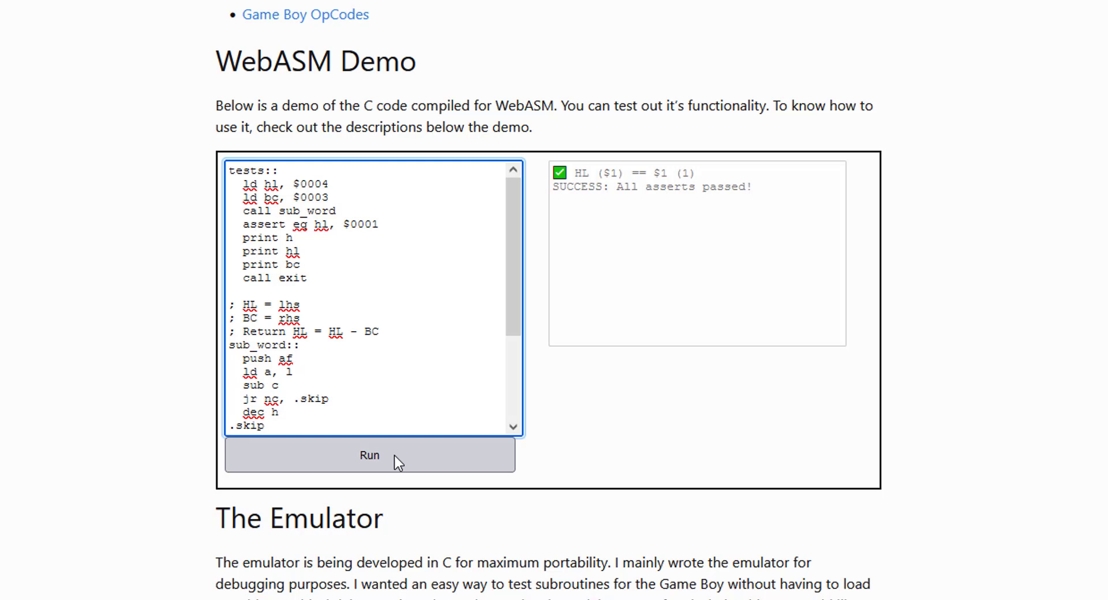
left_click(369, 454)
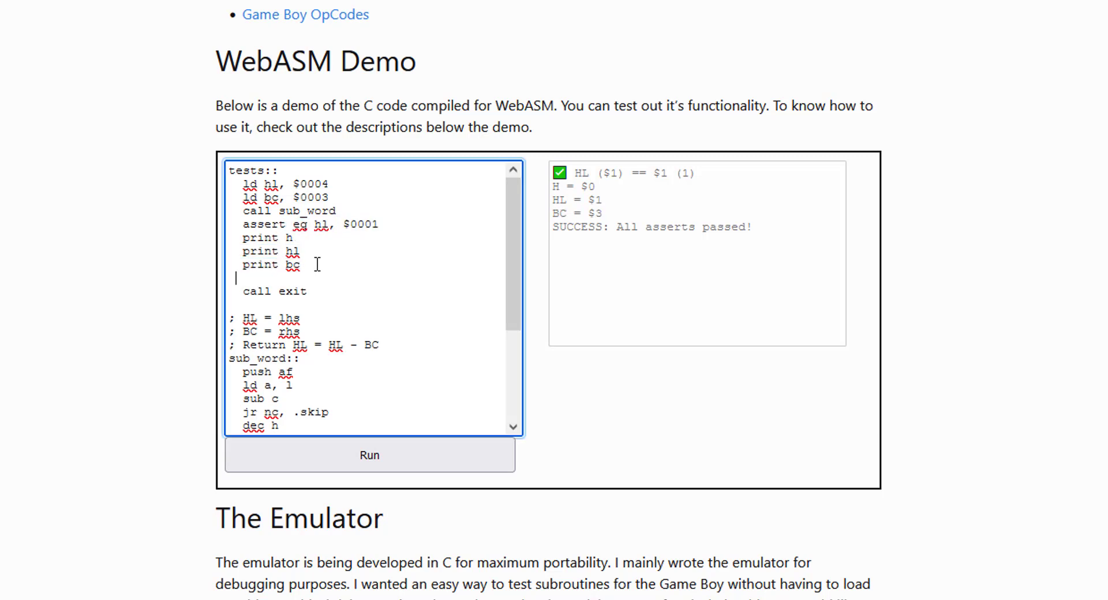
Step: Add a print clocks line reporting CLOCKS = 26
type("print")
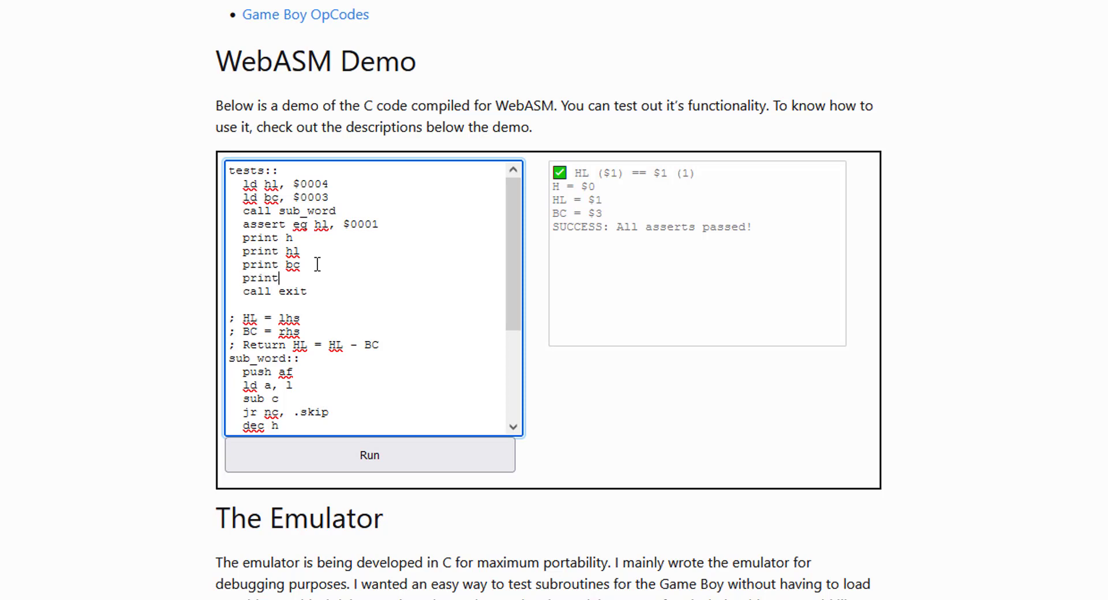
type("clocks")
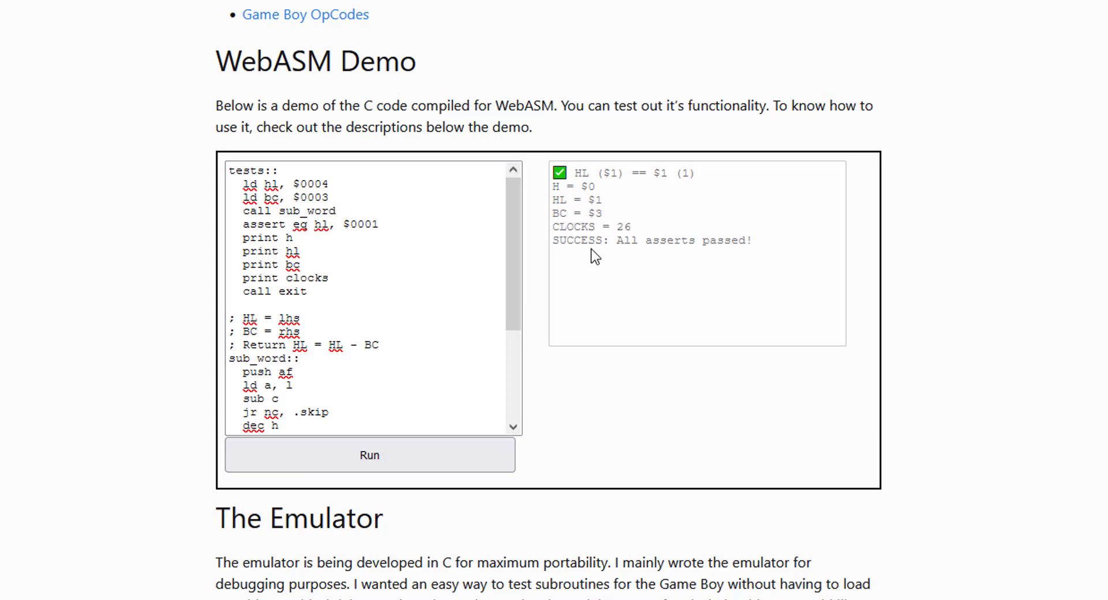
Step: Highlight the CLOCKS = 26 count in the output for comparison with the pre-call count of 6
double_click(619, 226)
type("print clocks")
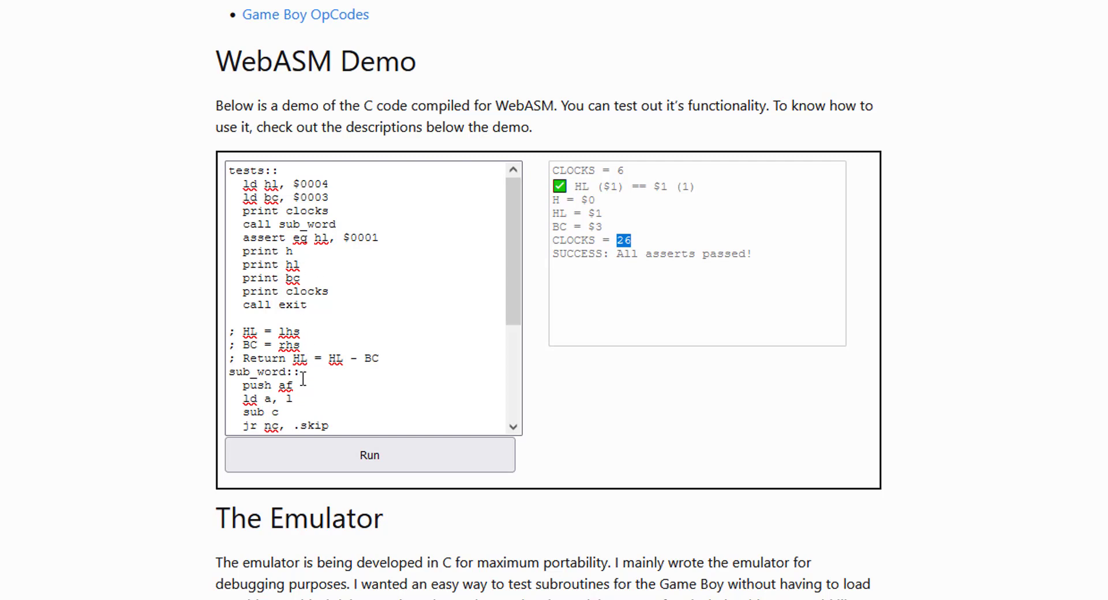
mouse_move(331, 304)
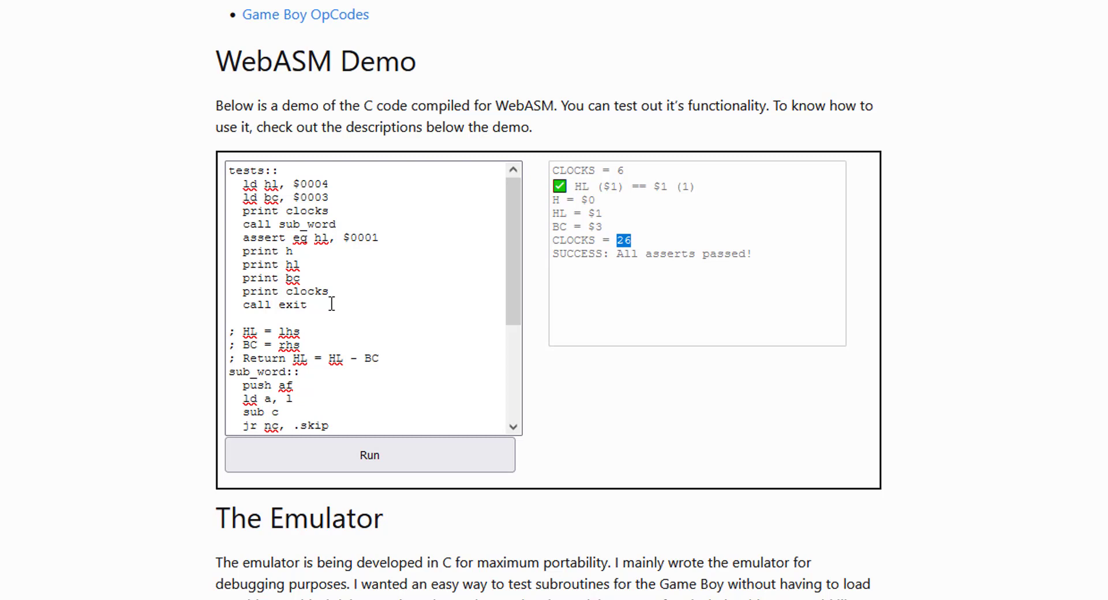
mouse_move(323, 275)
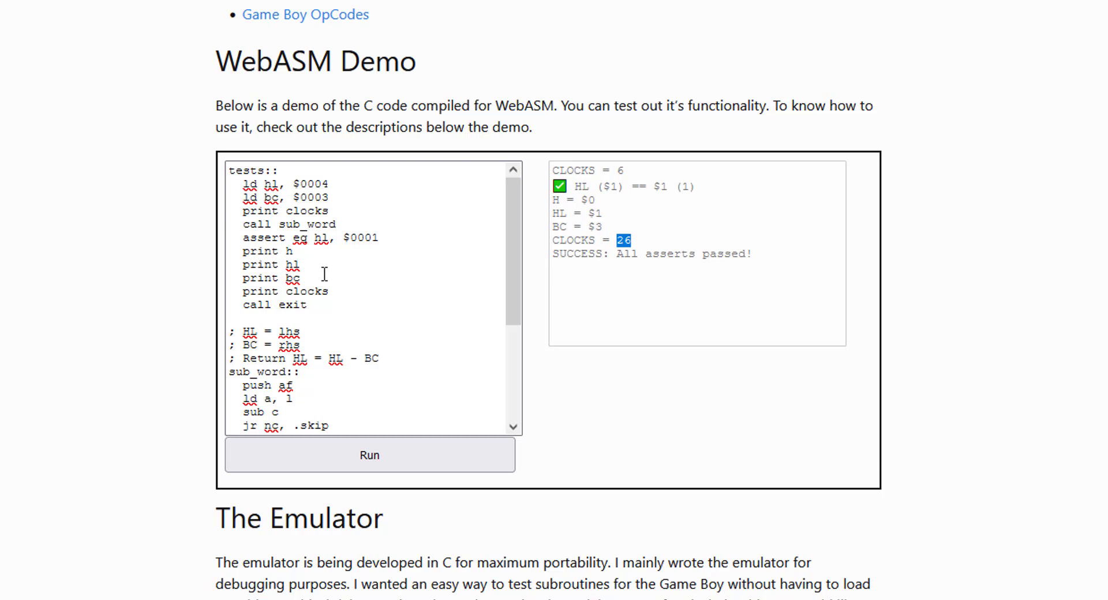
mouse_move(316, 276)
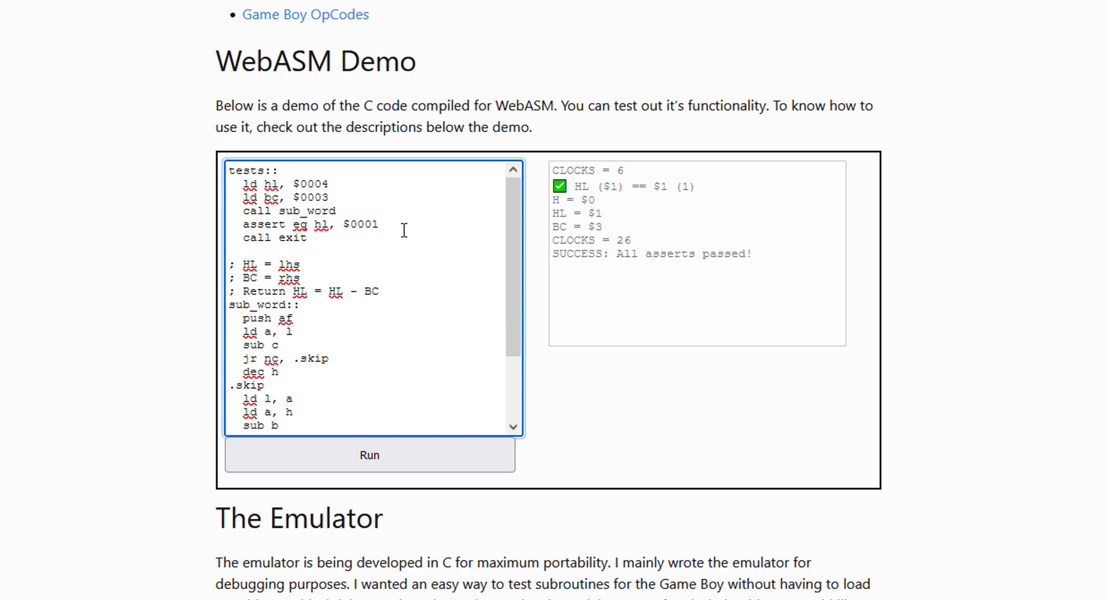
Step: Add 'assert eq h, b' below the first assert and run so both asserts pass
type("assert eq")
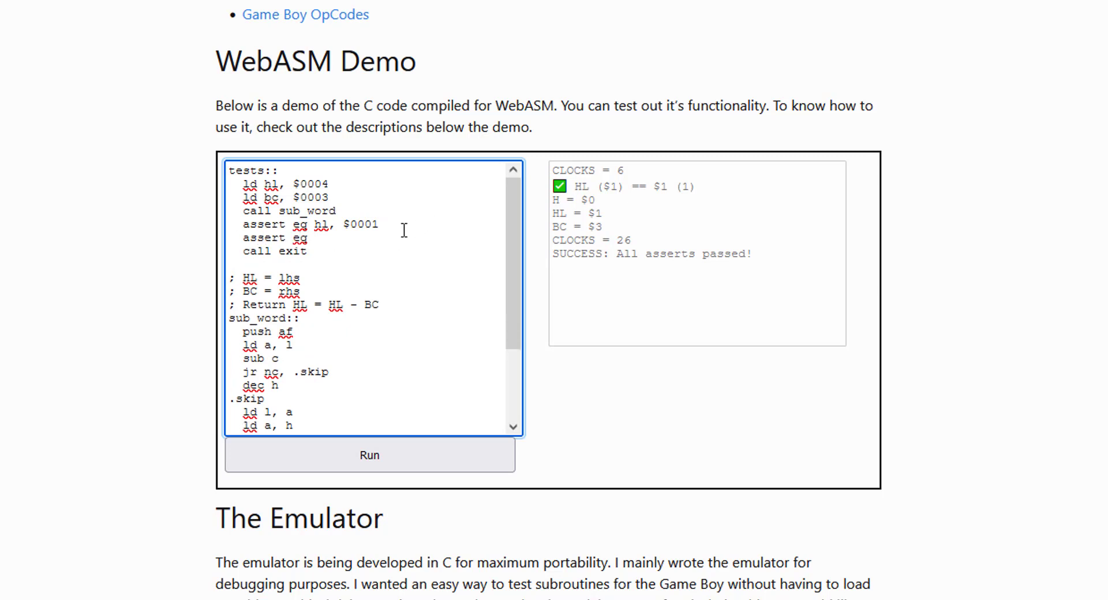
type("h, b")
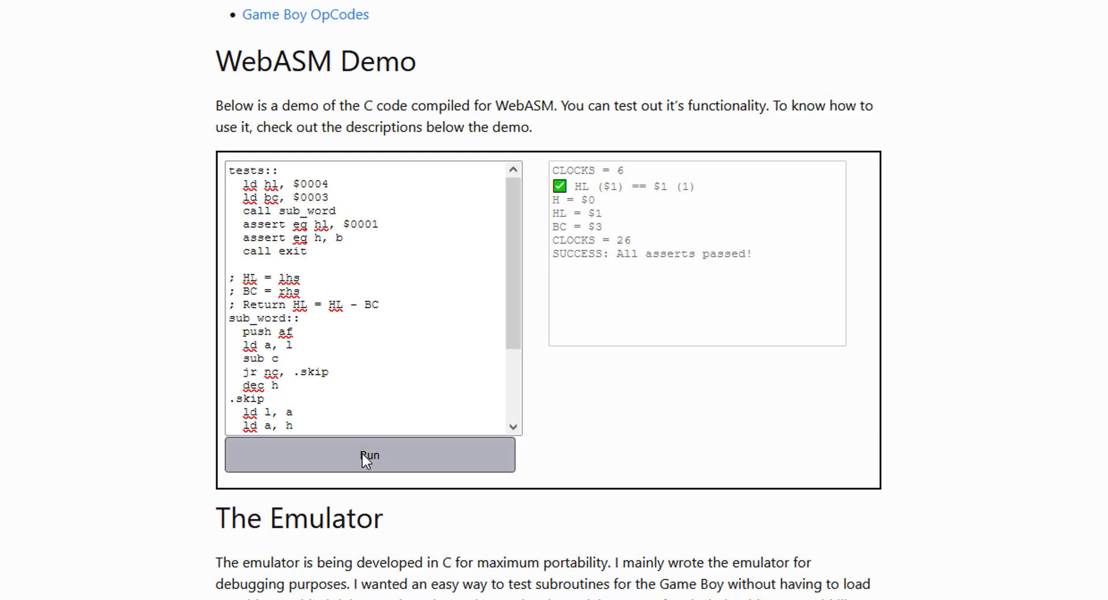
left_click(369, 455)
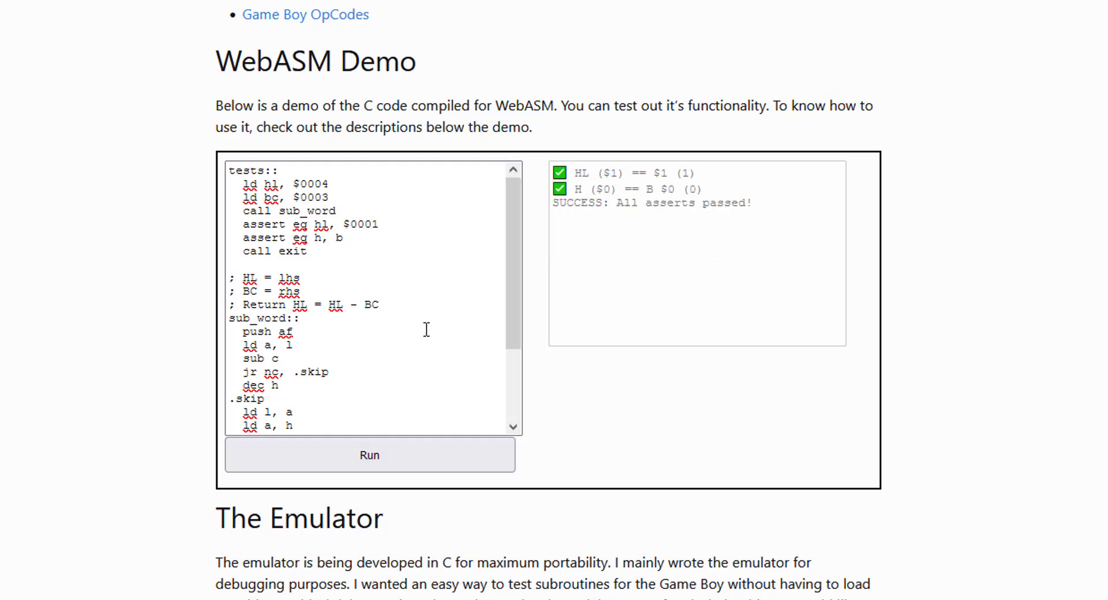
mouse_move(351, 270)
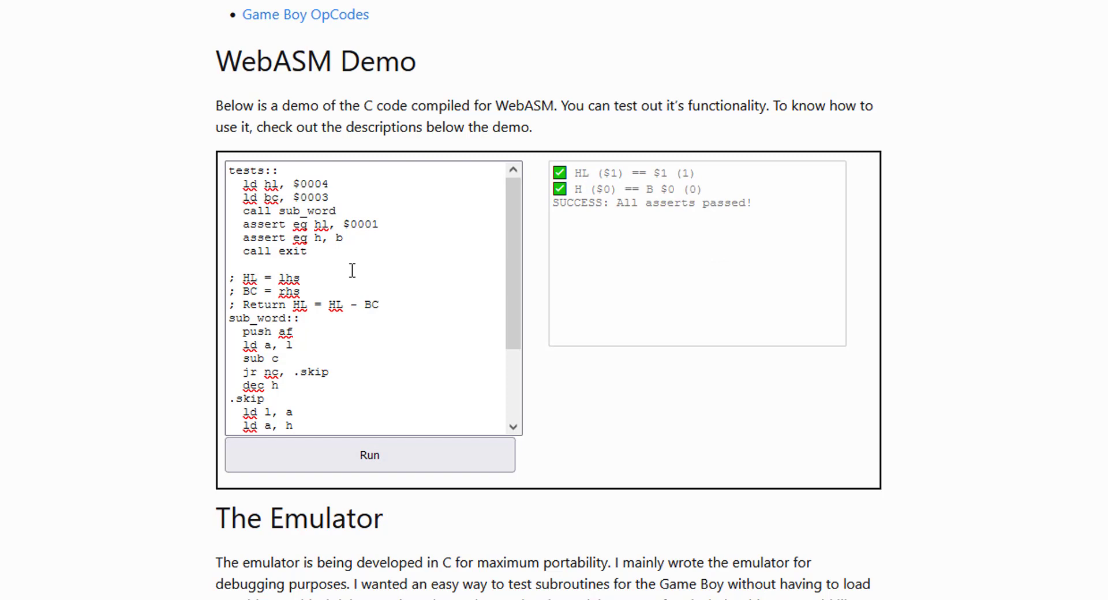
Step: Type an invalid 'dafd' line after the first load line
left_click(327, 185)
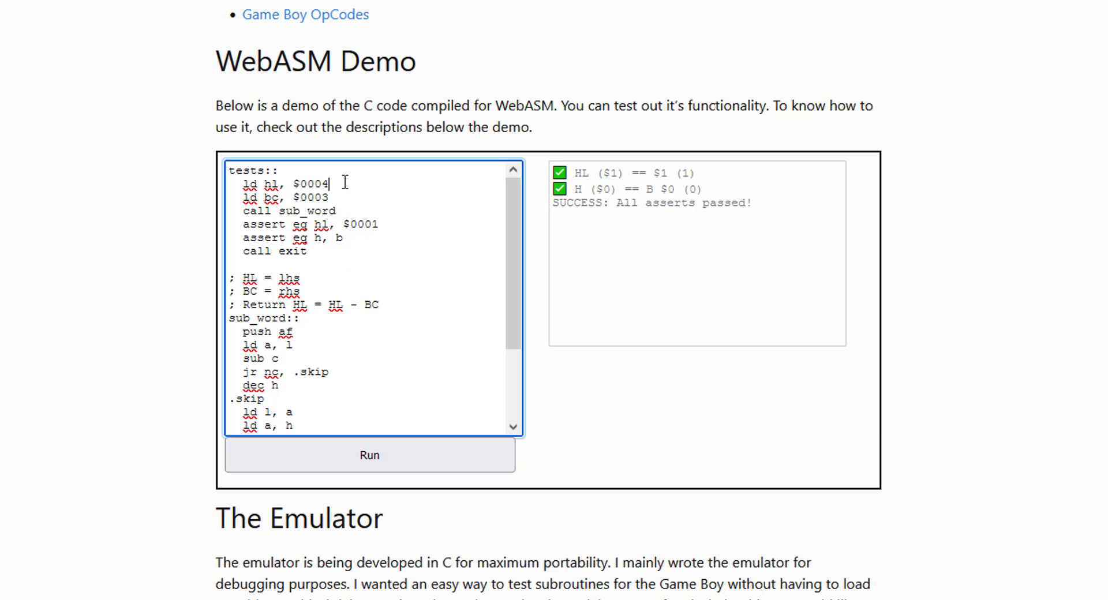
type("dafd")
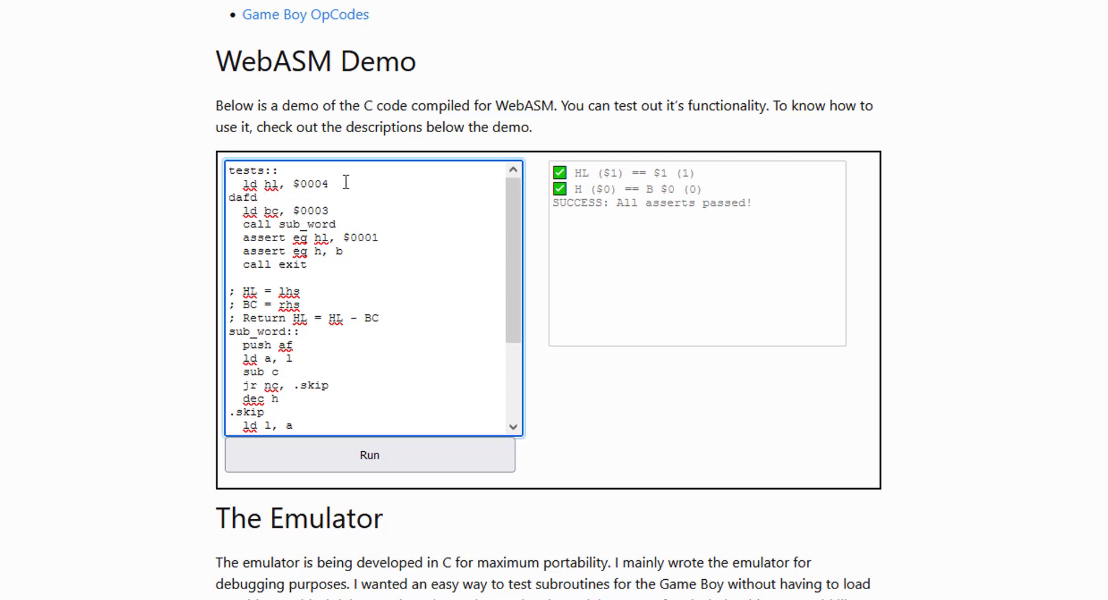
Step: Run to show the syntax errors from 'dafd', then rerun after removing it so both asserts pass
left_click(369, 455)
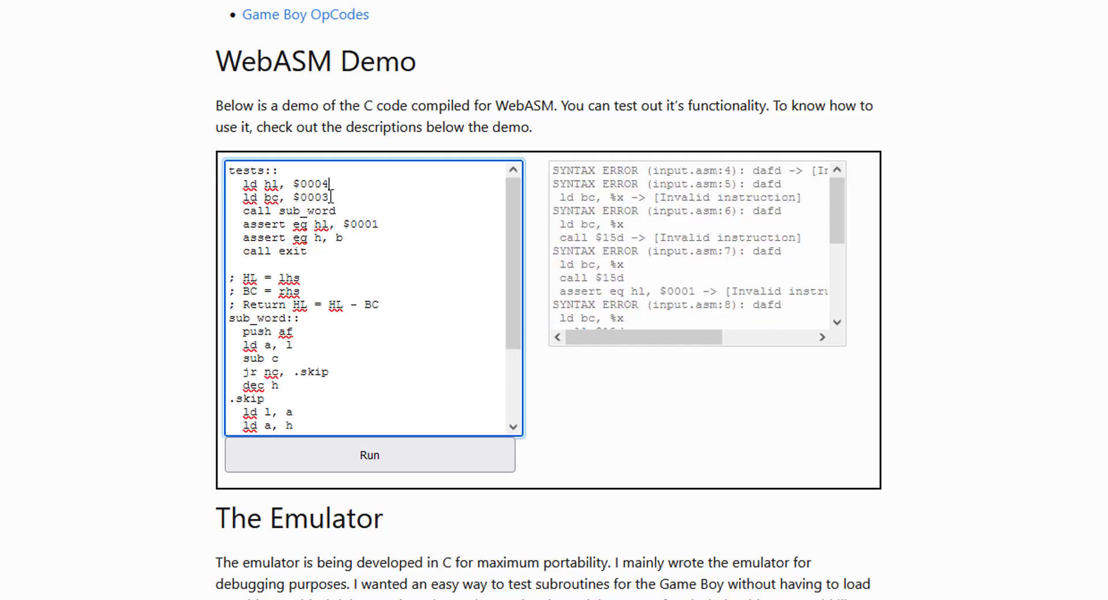
left_click(370, 455)
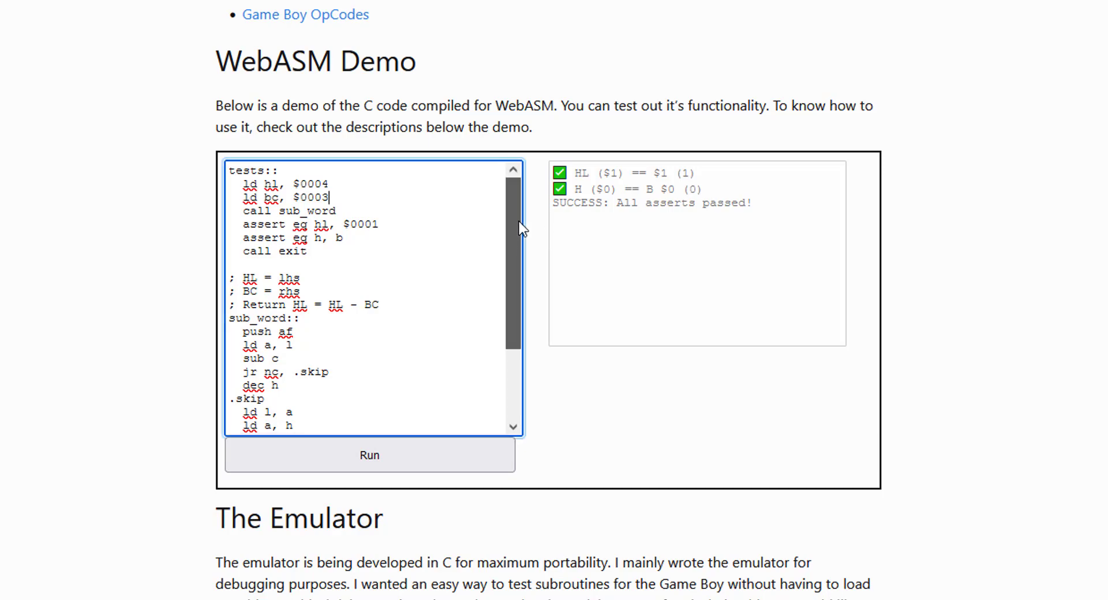
Step: Scroll into the docs and highlight the leq, geq, gt and related comparison operator keywords
scroll("down", 3)
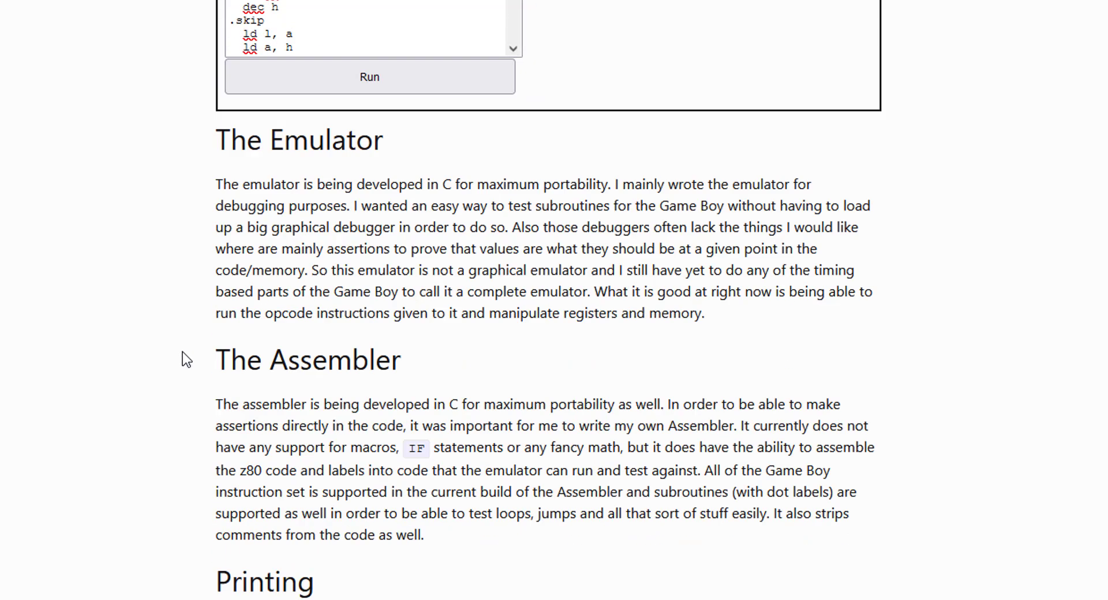
scroll("down", 3)
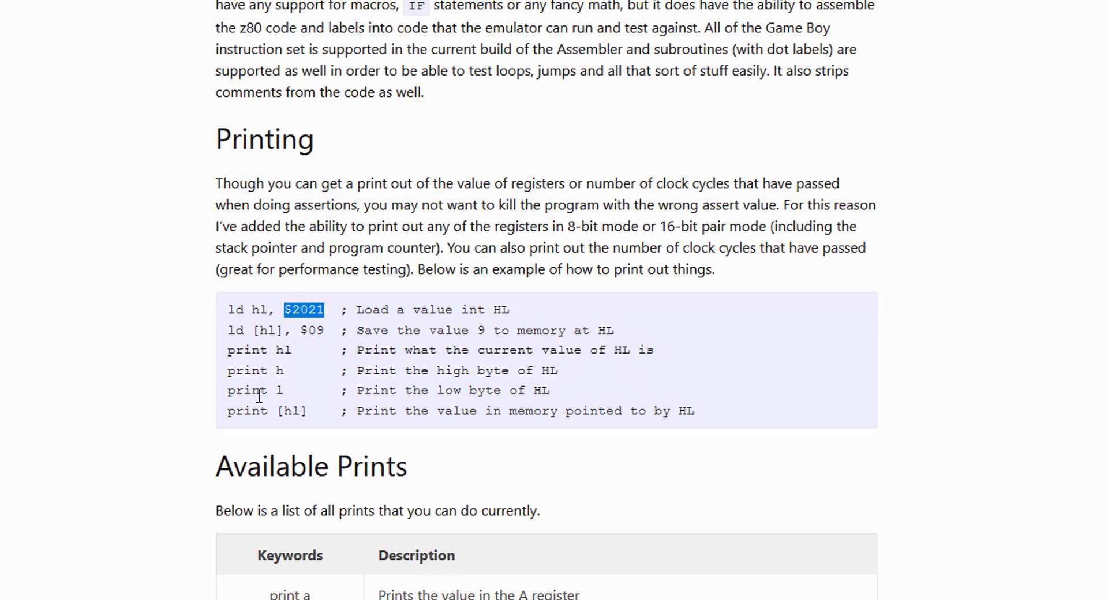
scroll("down", 3)
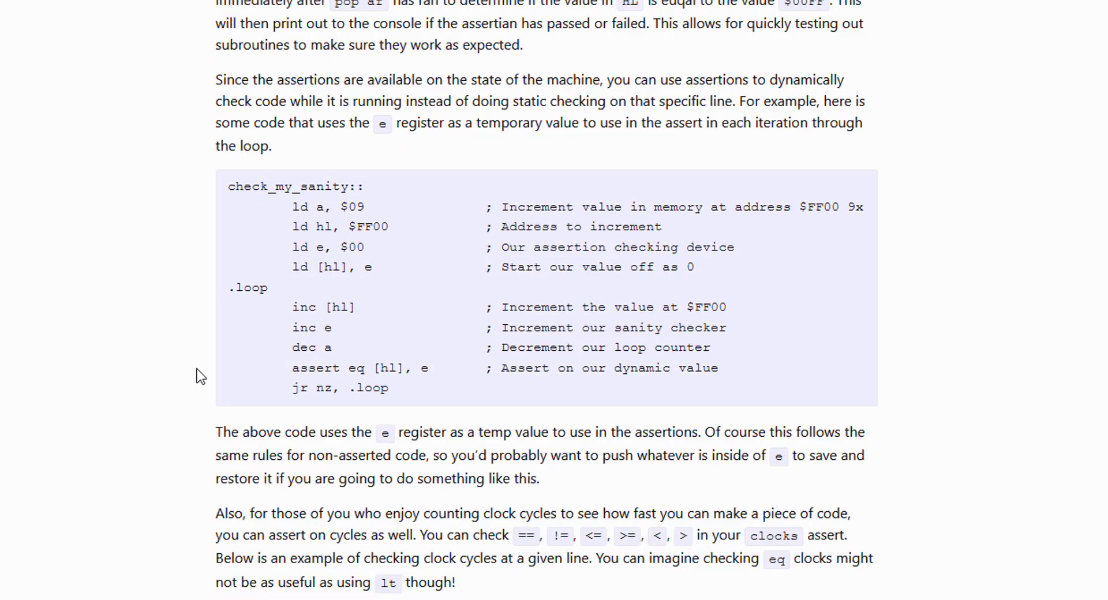
scroll("down", 3)
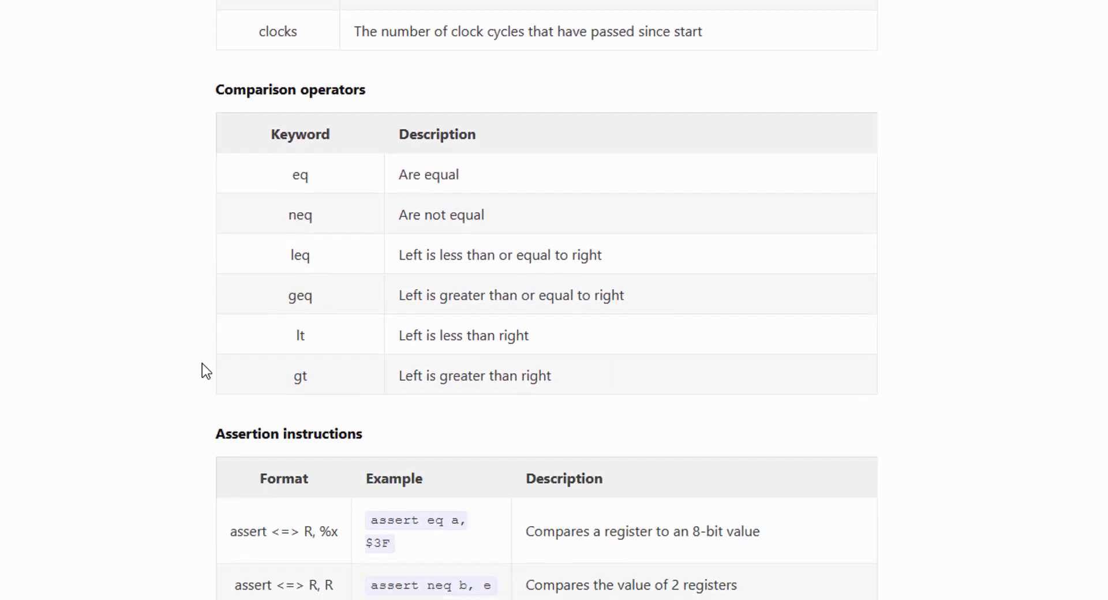
double_click(300, 206)
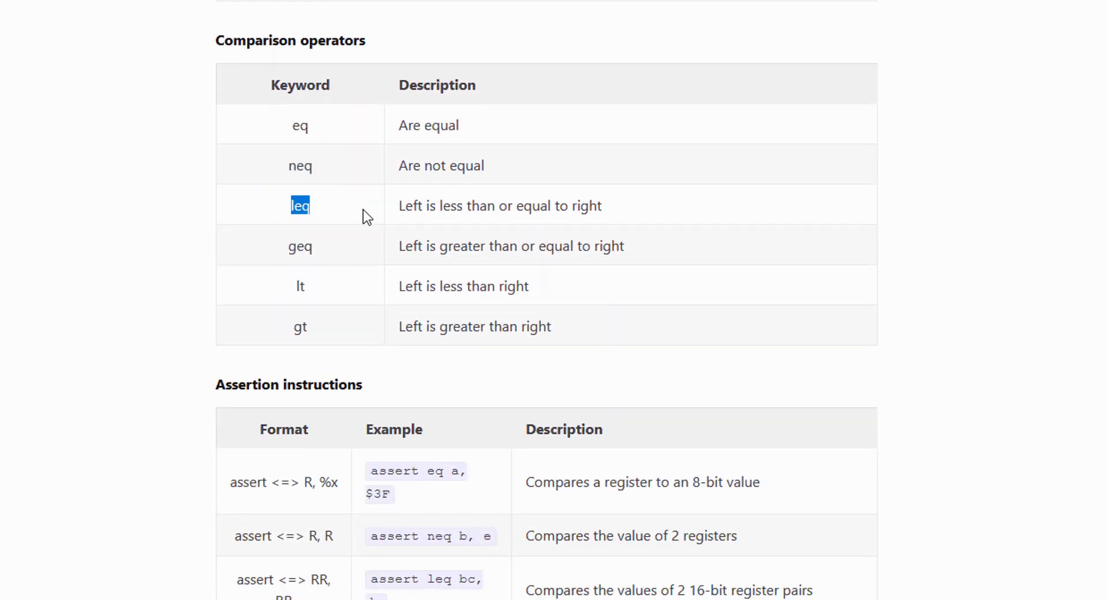
double_click(300, 246)
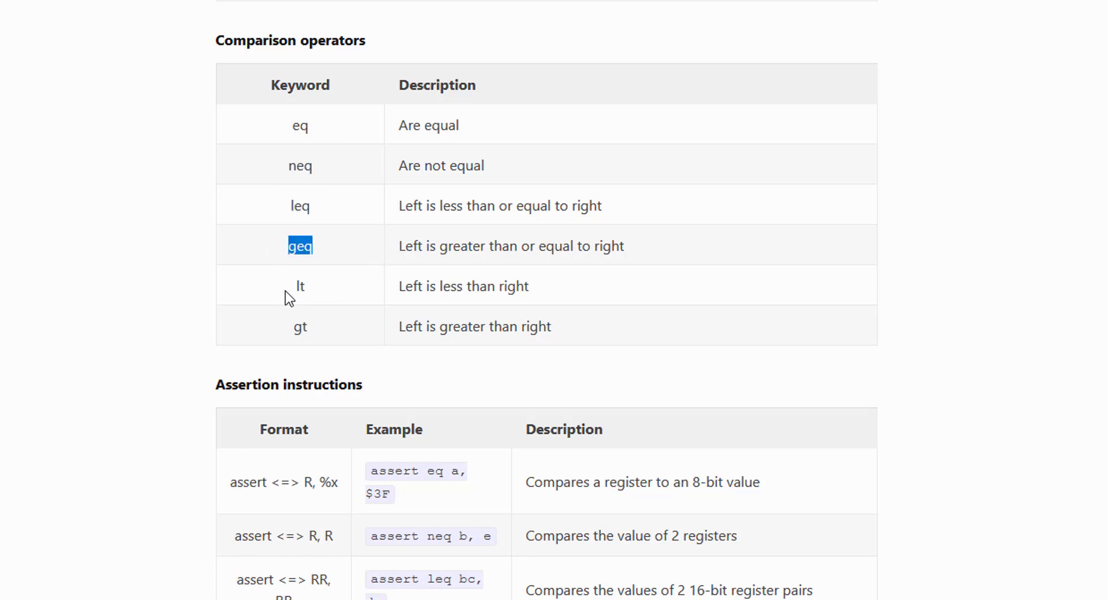
double_click(301, 325)
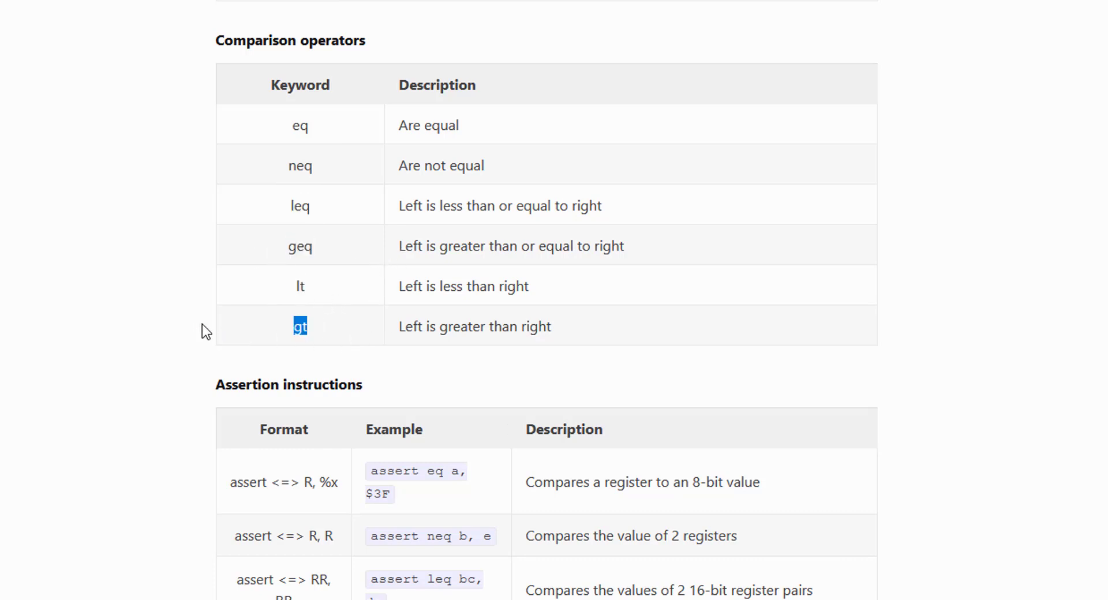
double_click(300, 165)
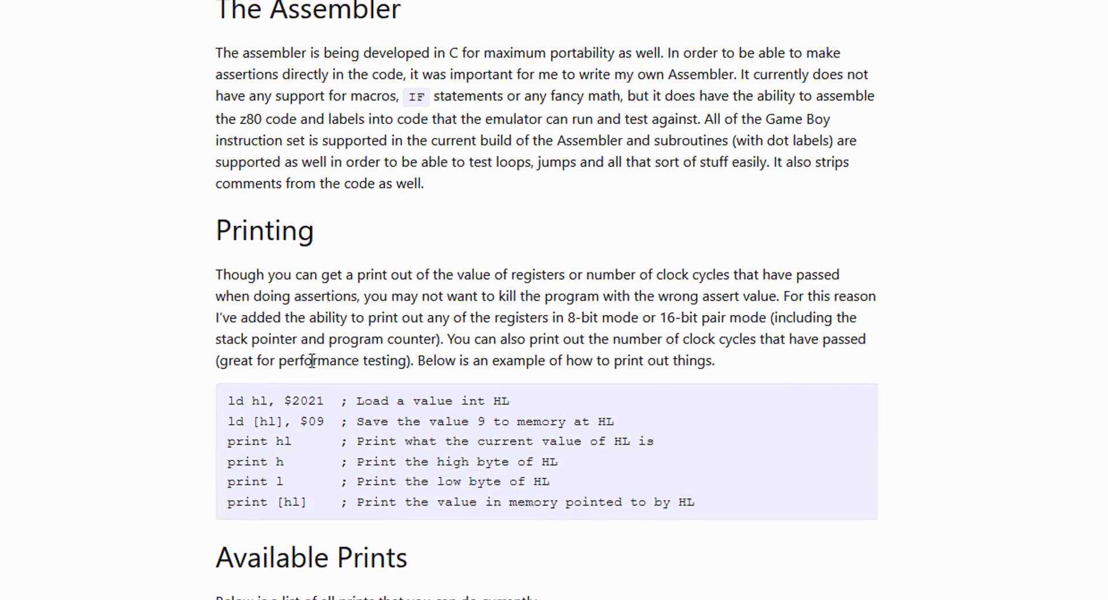
Step: Scroll back to the demo editor to start a new test beginning with 'ld a'
scroll("up", 3)
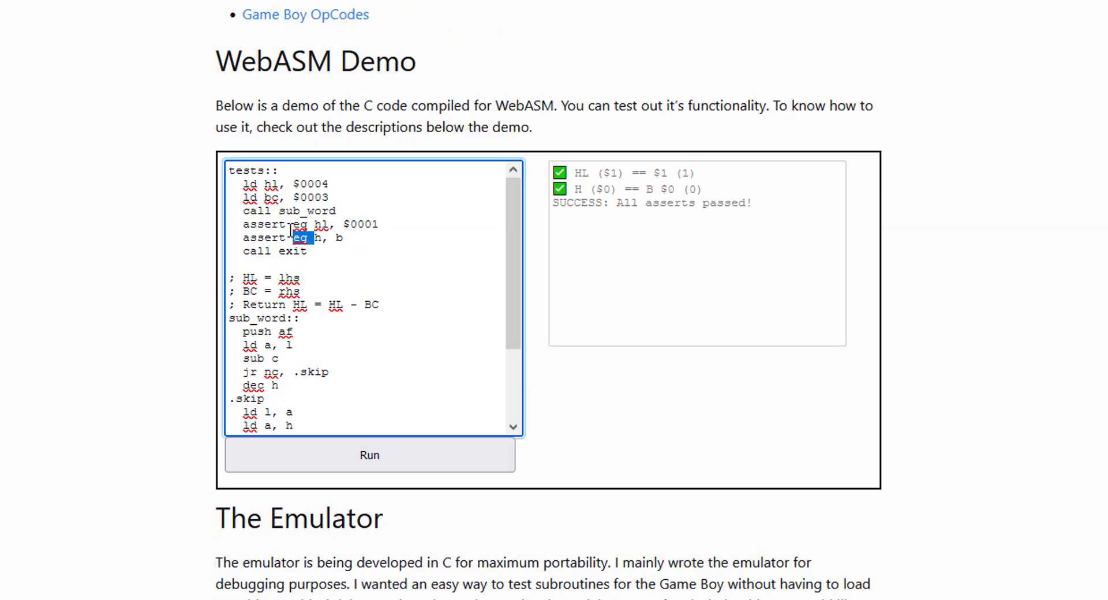
scroll("down", 3)
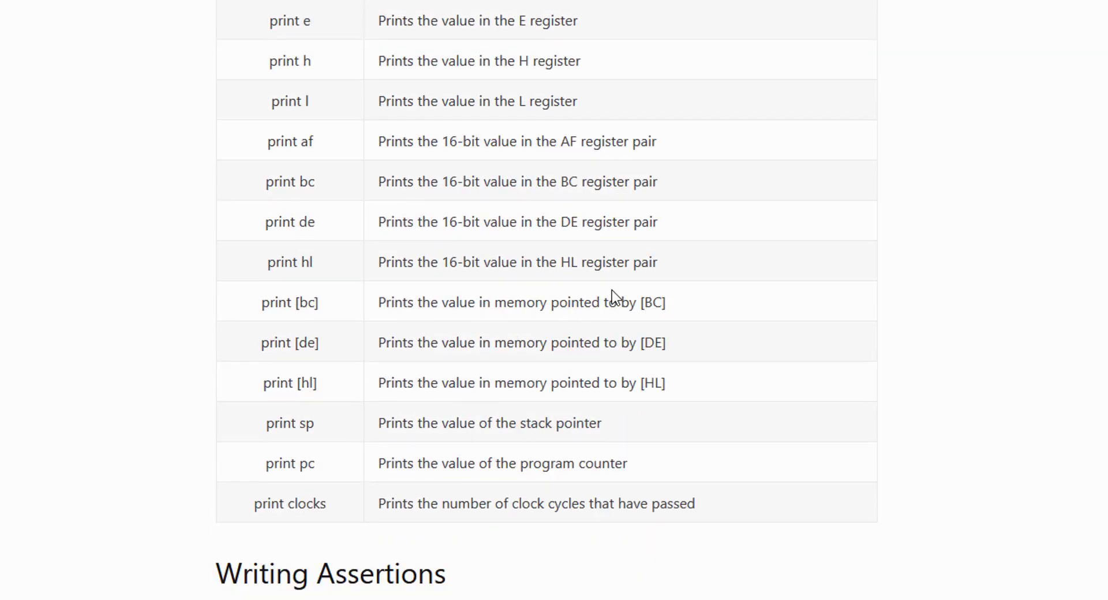
scroll("down", 3)
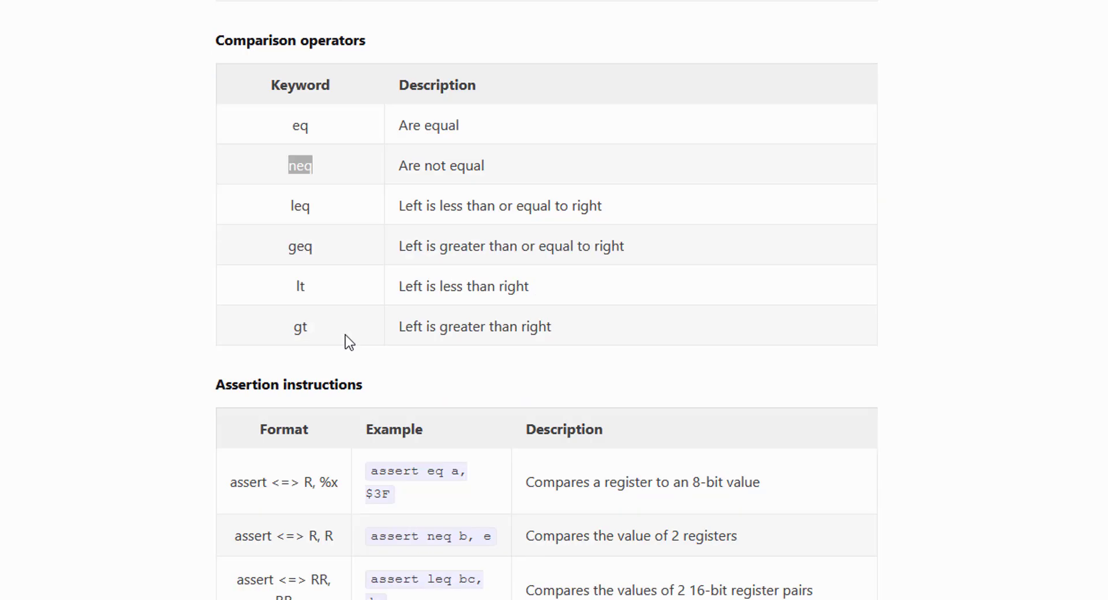
scroll("down", 3)
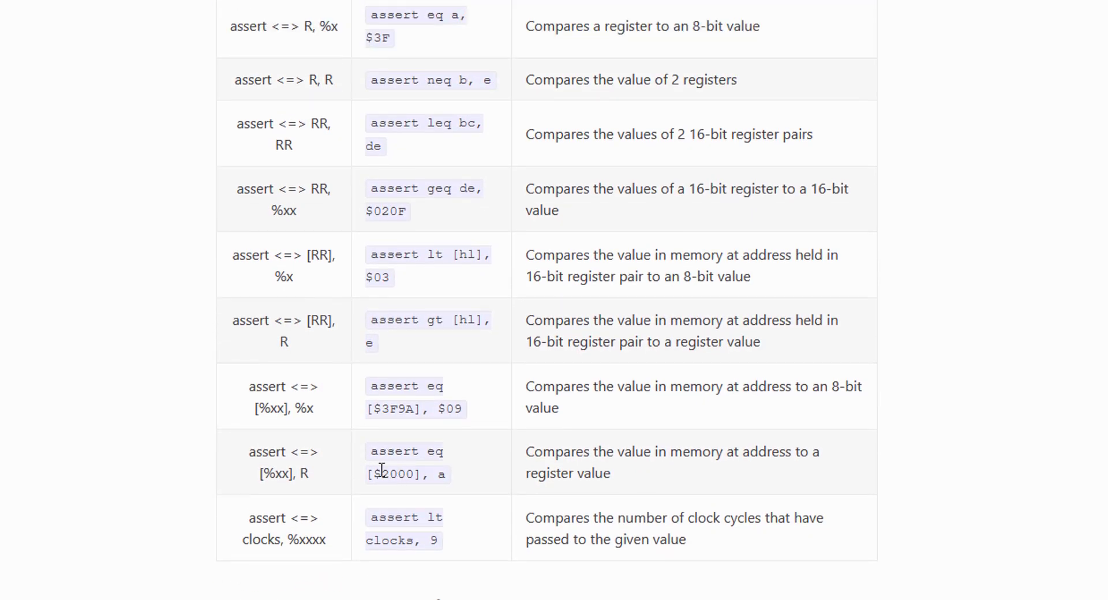
scroll("down", 3)
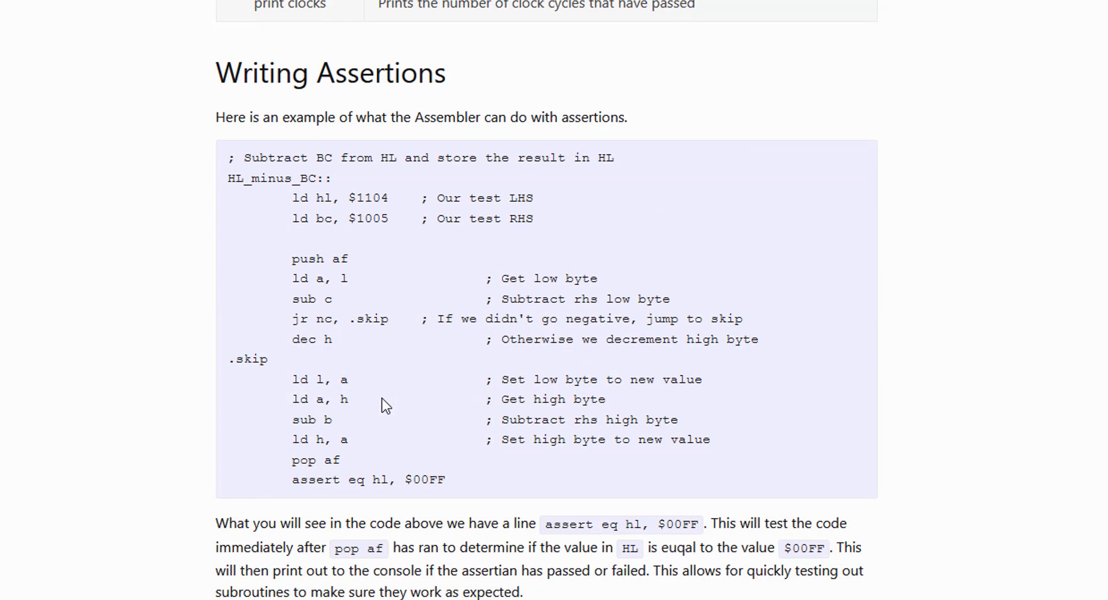
scroll("down", 3)
type("ld a")
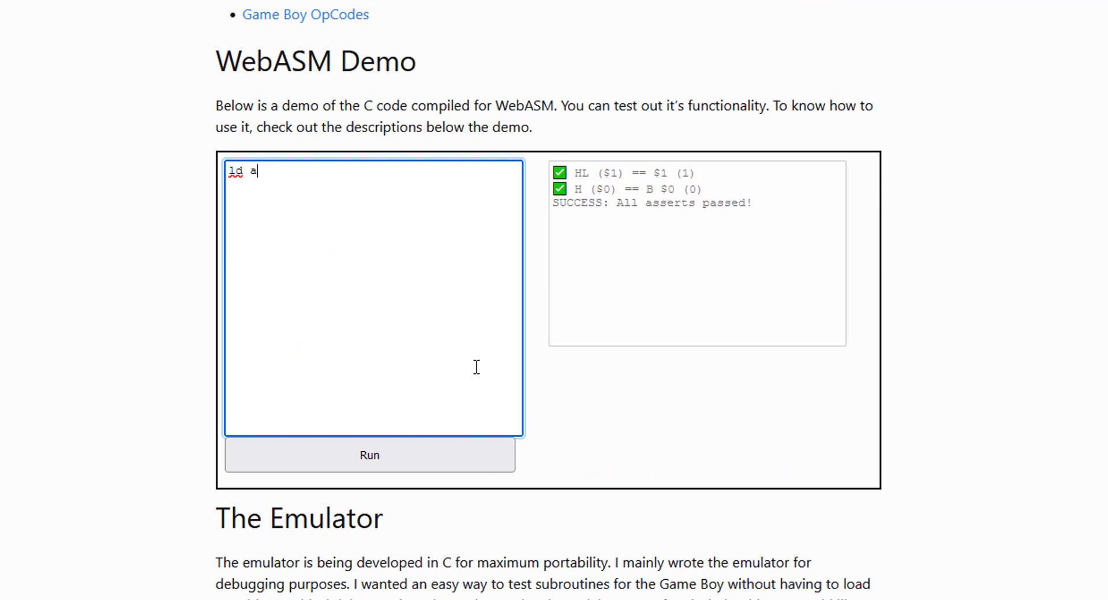
Step: Write the test storing $9A at [$2021] and asserting it, then point the assert through hl
type(", $9A")
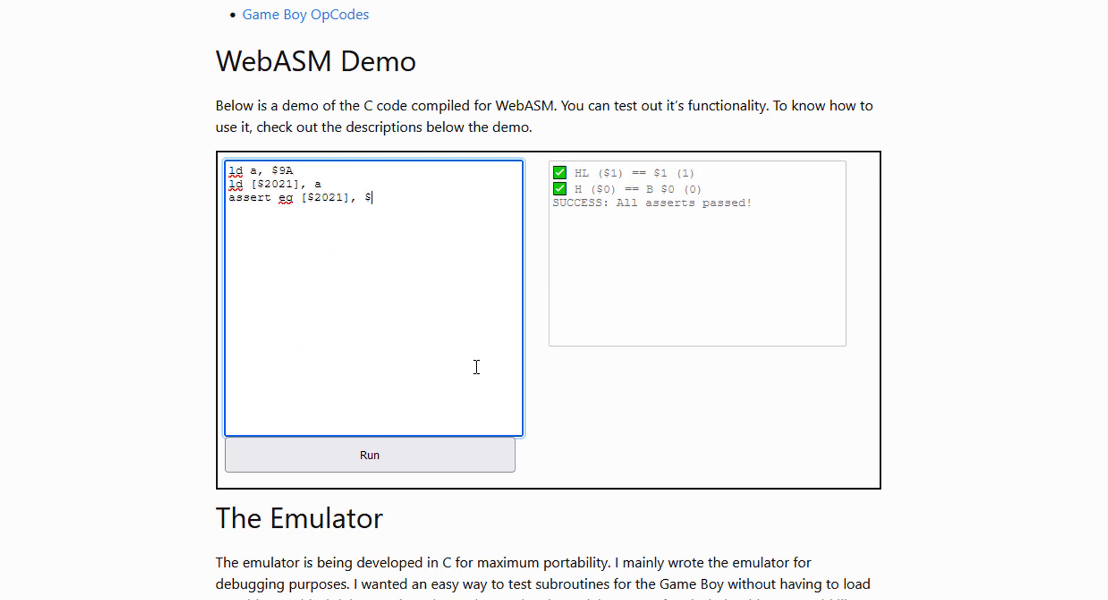
type("9a")
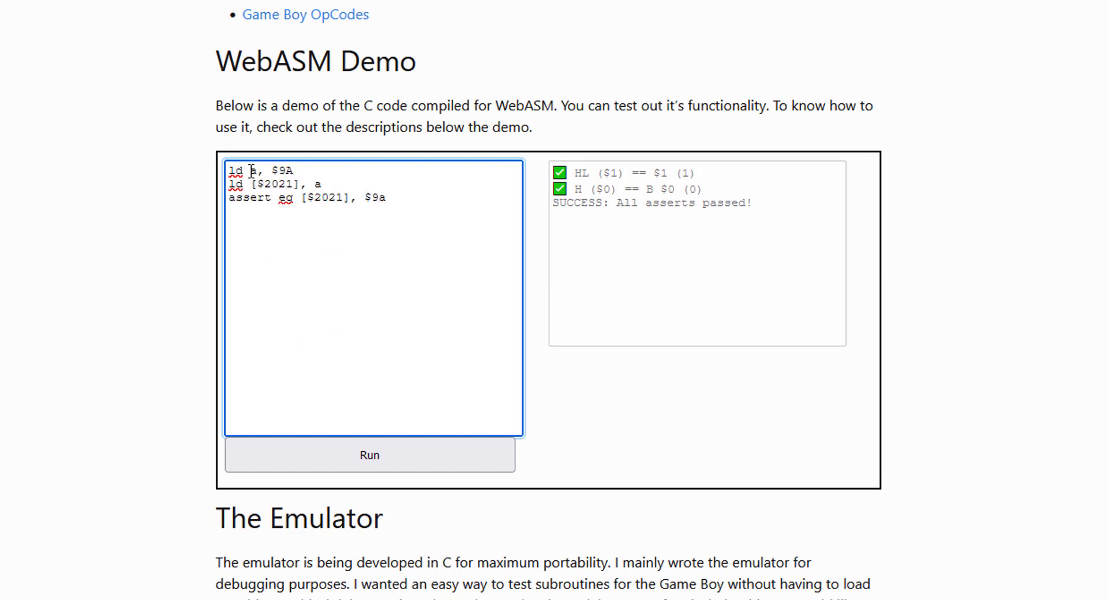
double_click(240, 170)
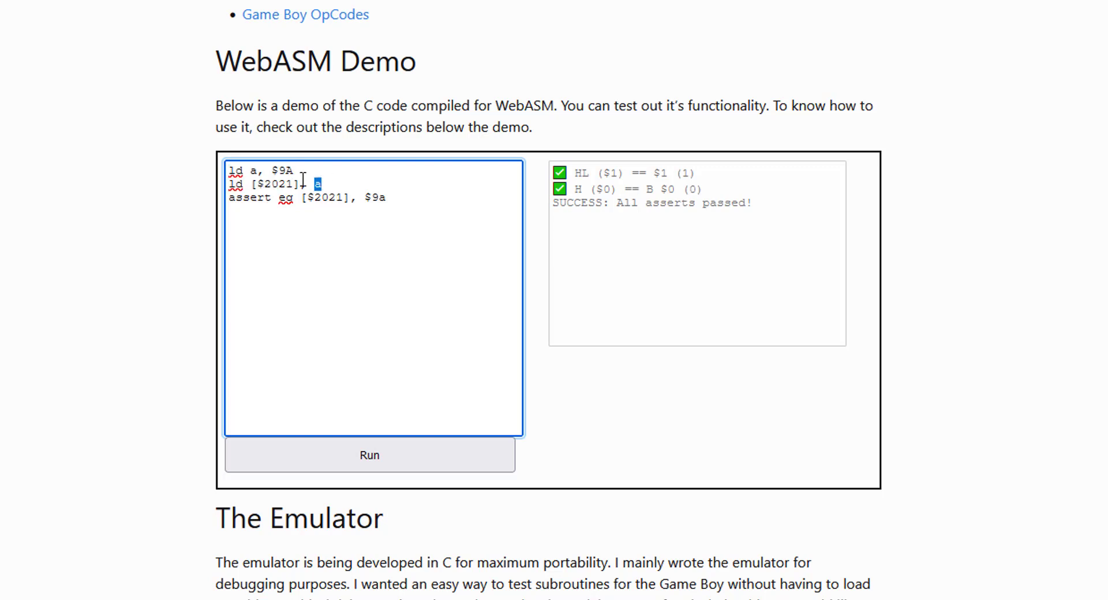
double_click(270, 185)
type("ld hl, $2021")
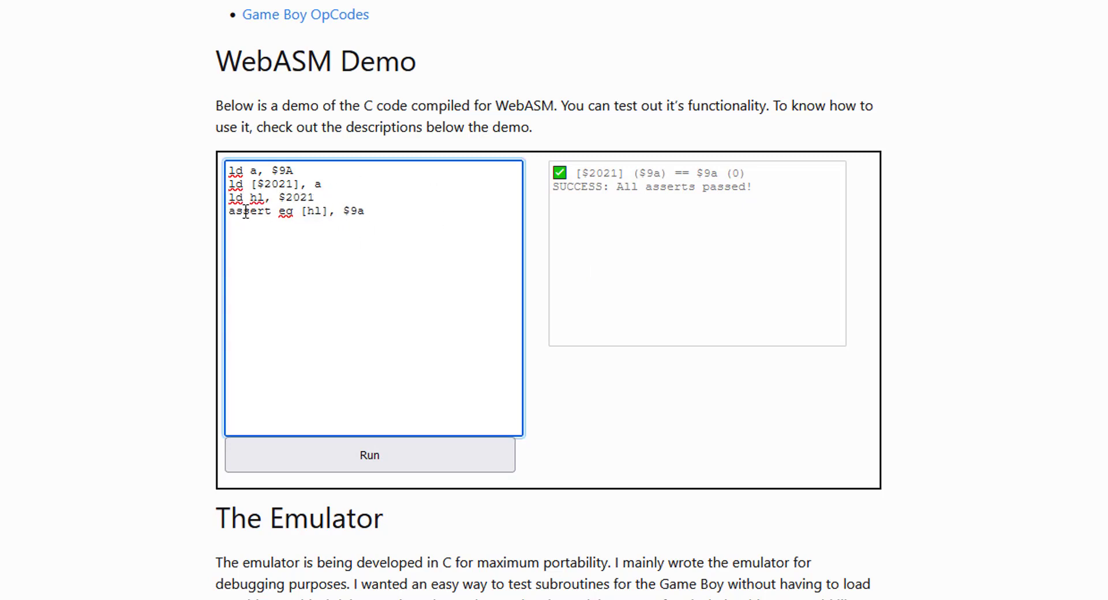
Step: Highlight the assert keyword after the [HL] ($9a) == $9a check passes
double_click(295, 198)
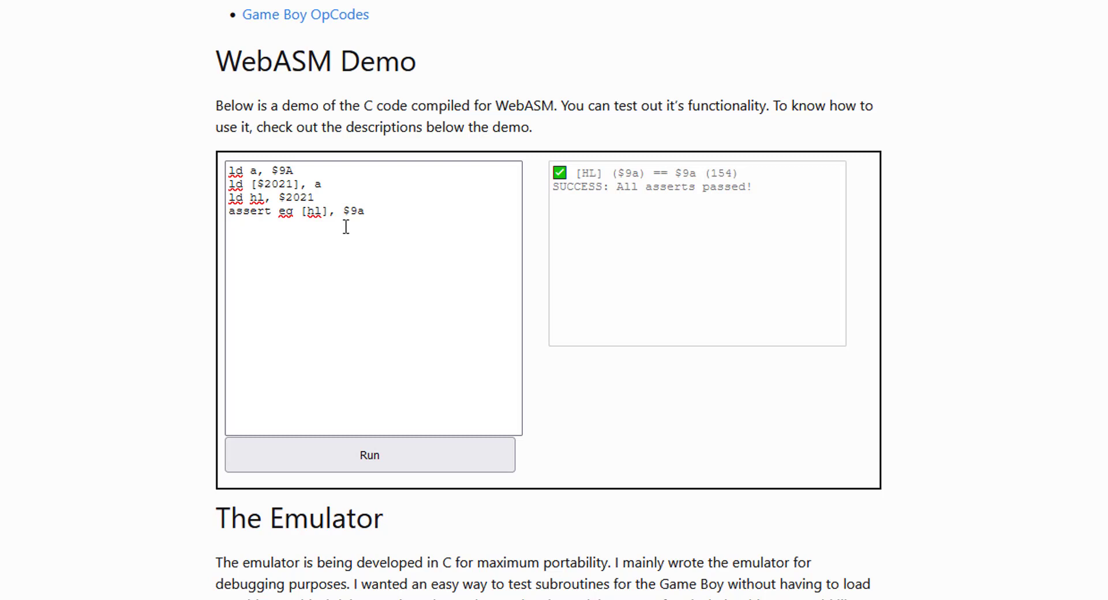
mouse_move(215, 87)
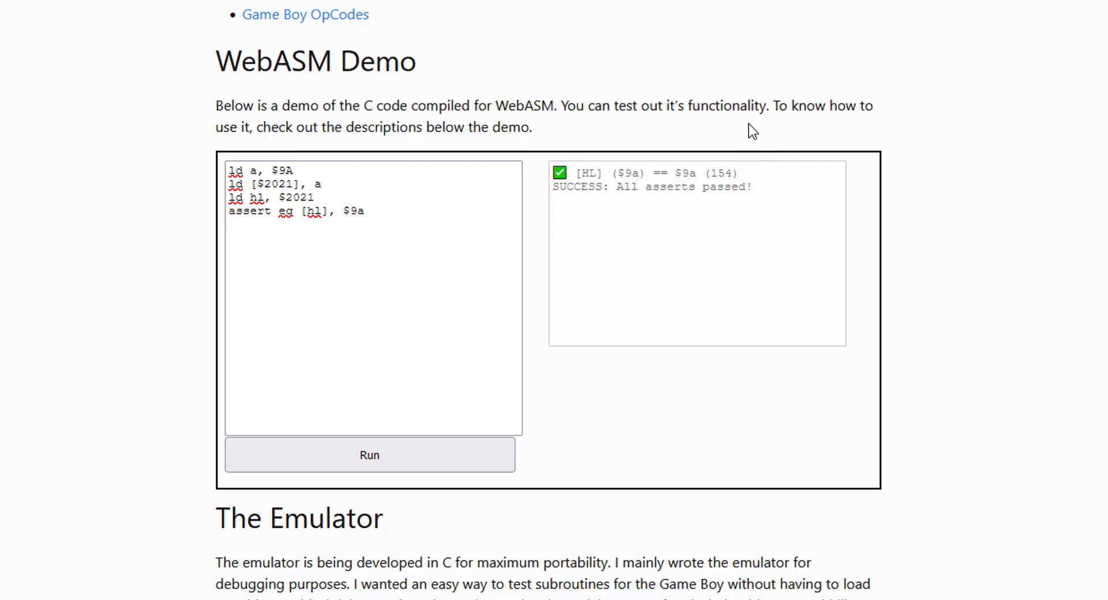
mouse_move(679, 121)
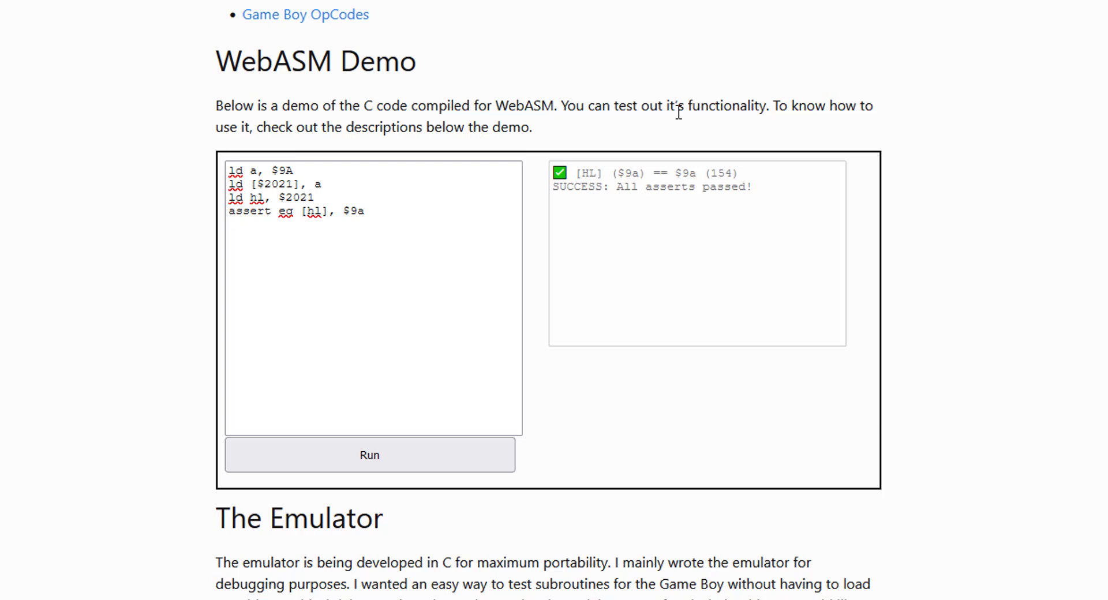
mouse_move(313, 227)
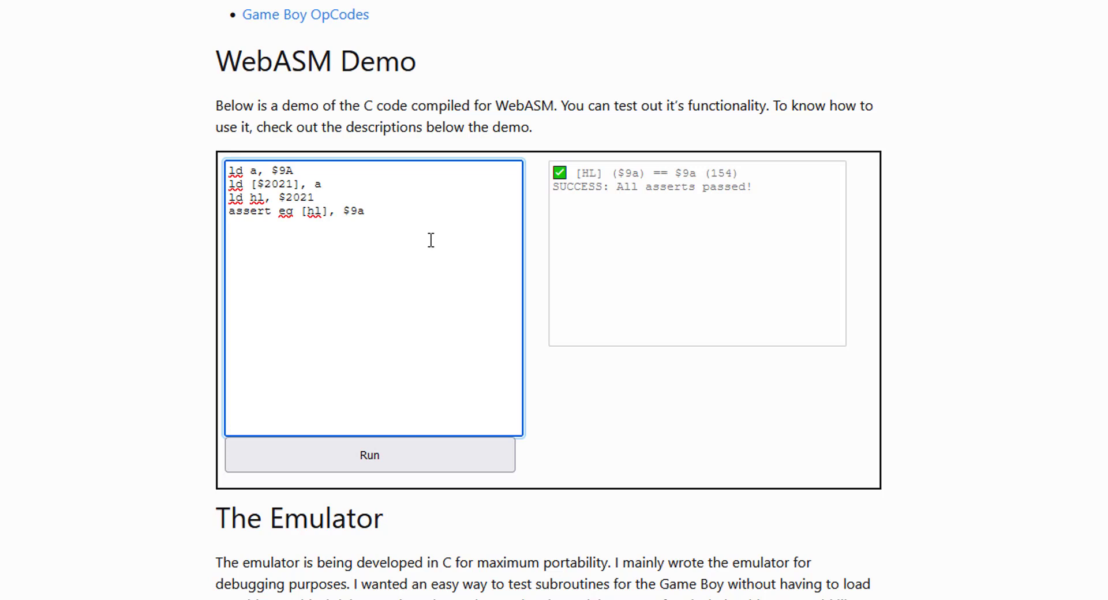
left_click(364, 211)
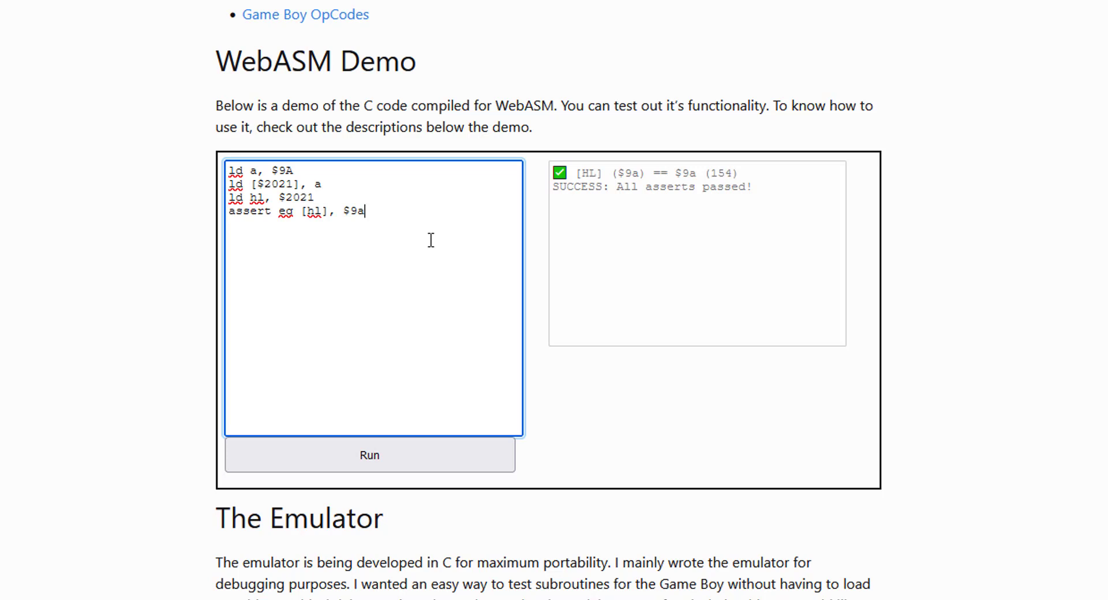
mouse_move(335, 124)
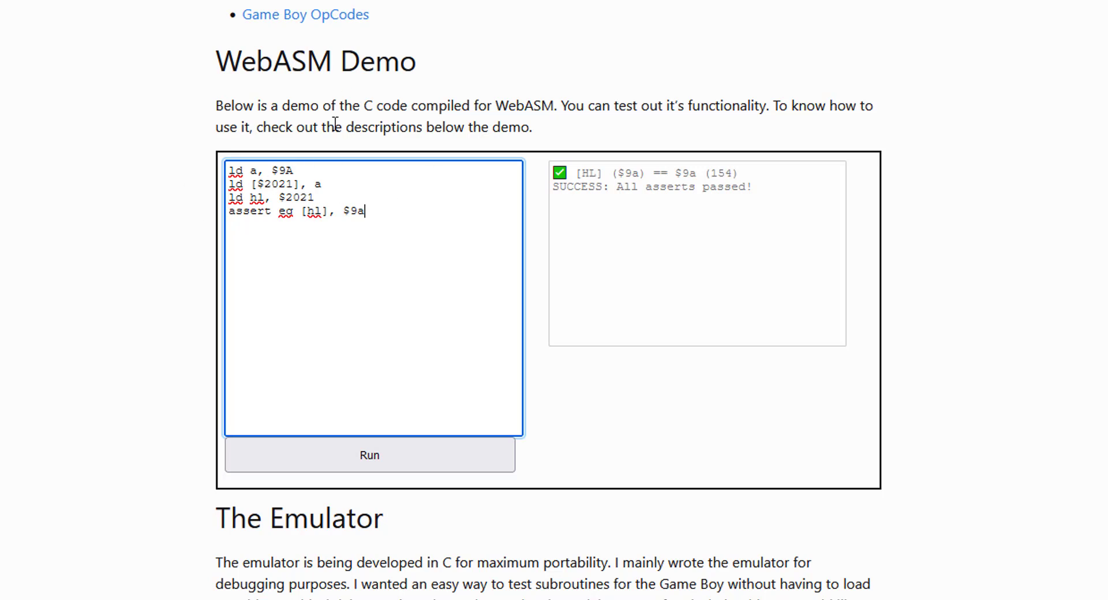
mouse_move(323, 146)
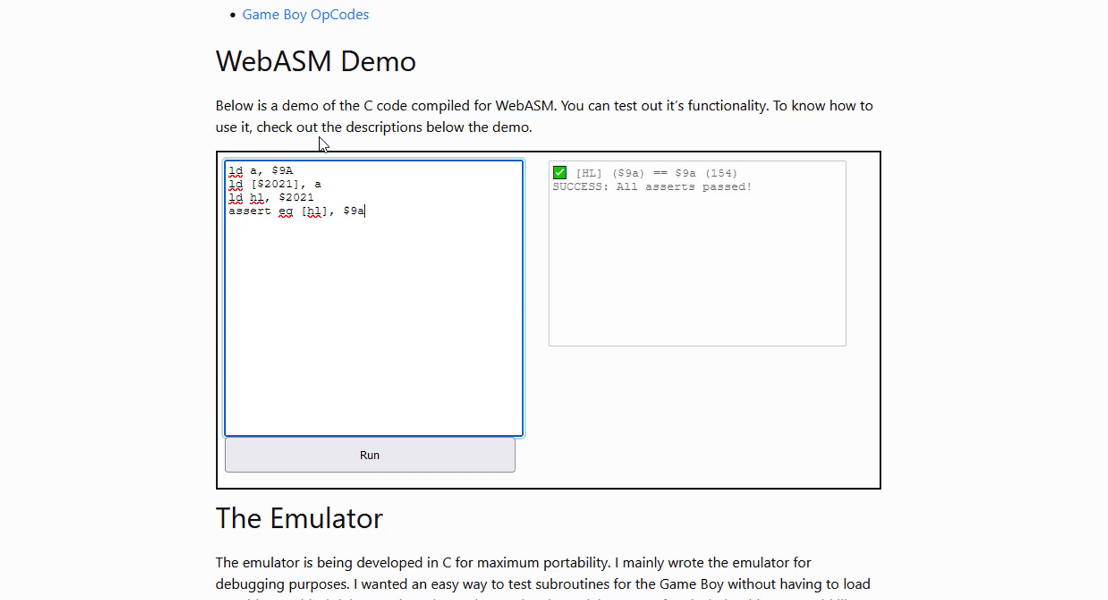
mouse_move(374, 158)
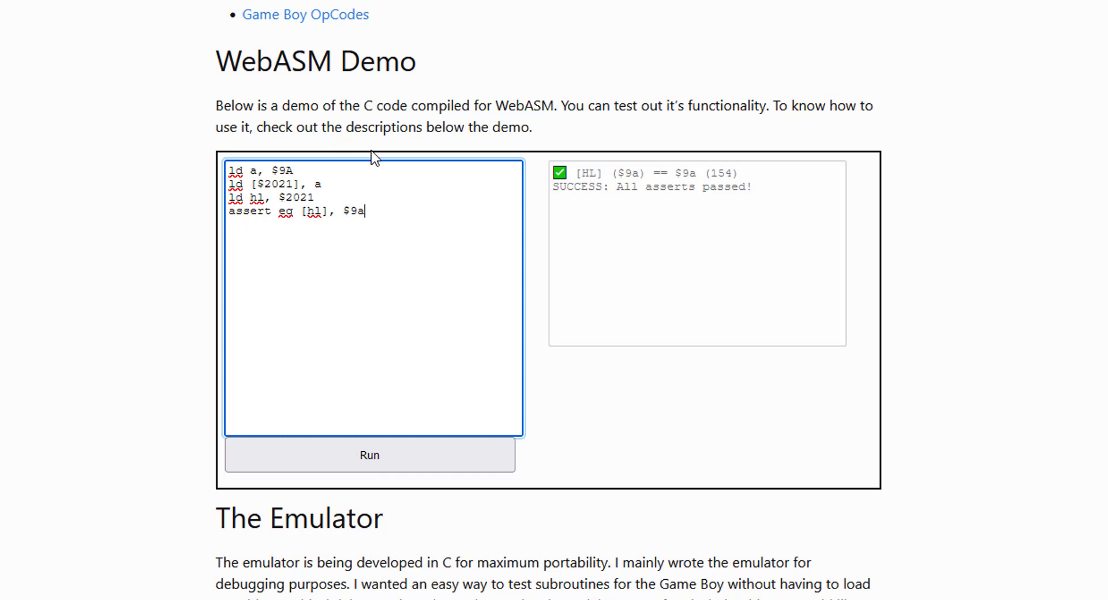
mouse_move(377, 149)
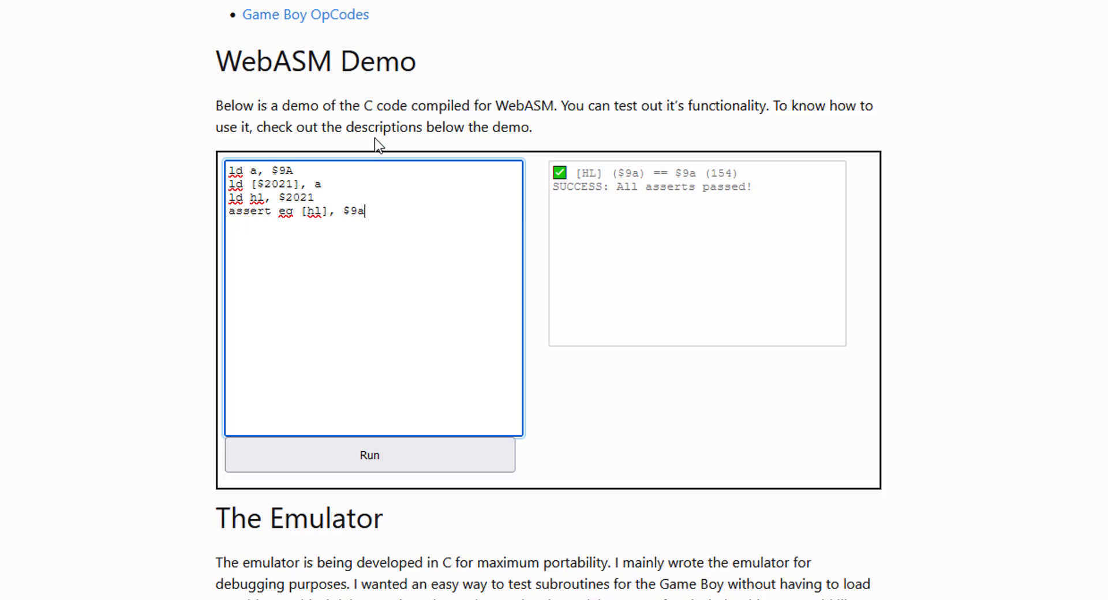
mouse_move(456, 167)
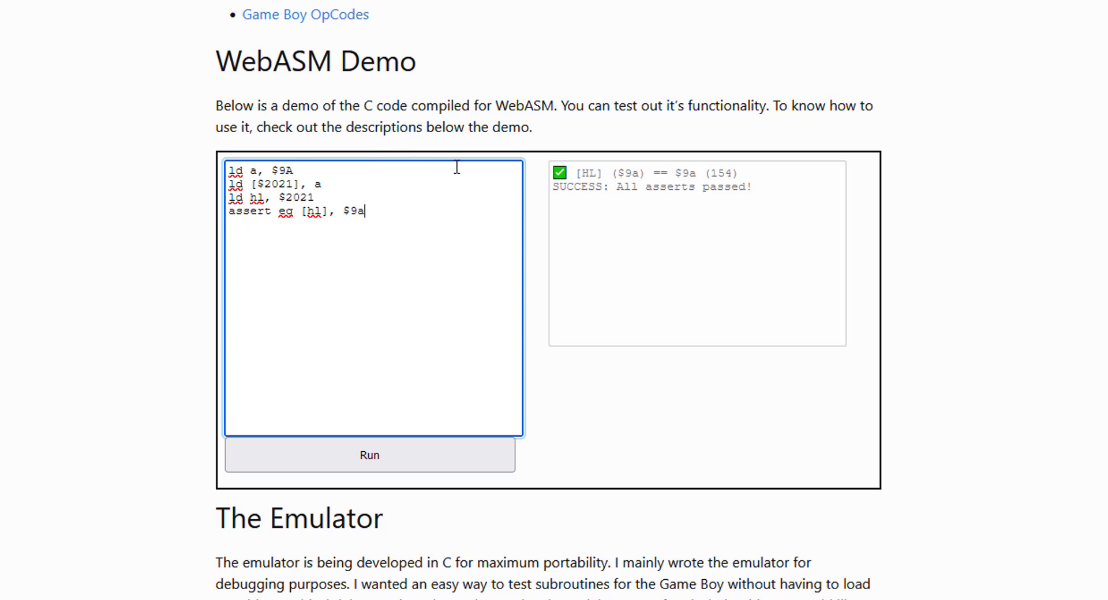